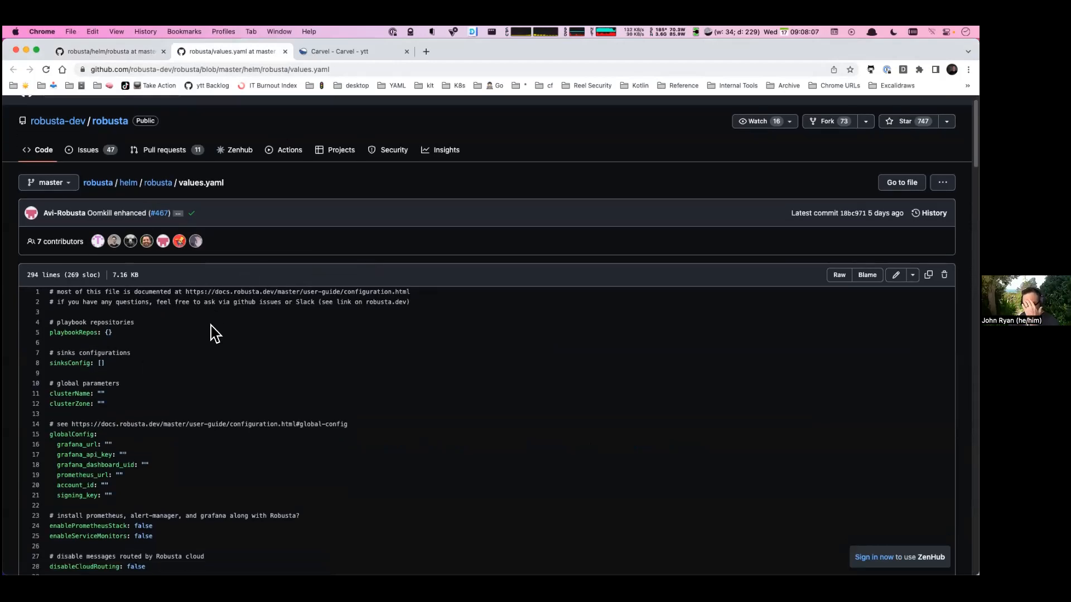
Scroll values.yaml to the runner section and highlight the runner settings block.
scroll(down, 3)
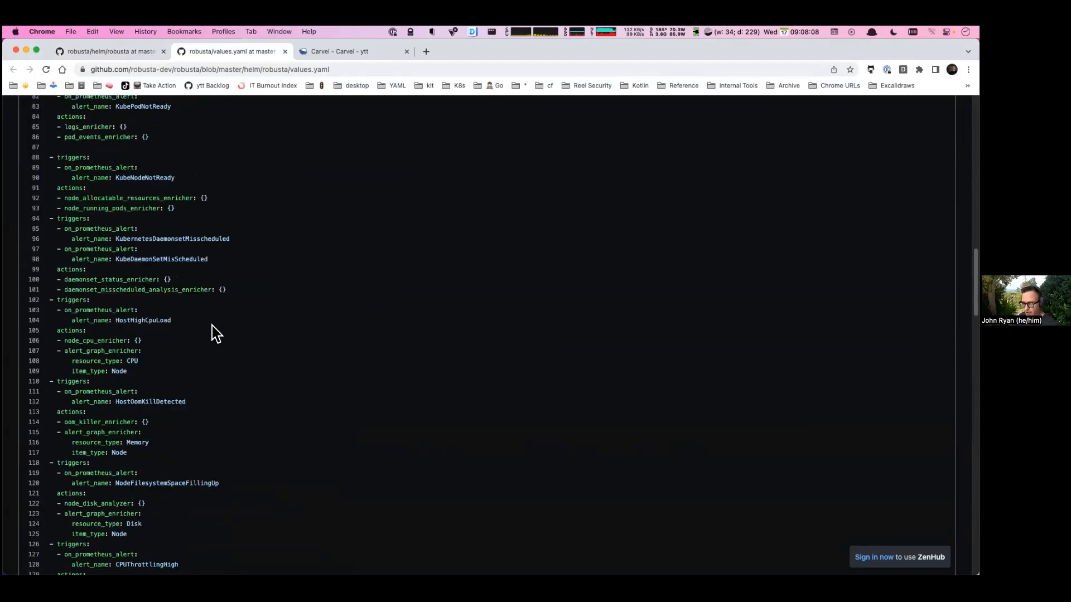
scroll(down, 3)
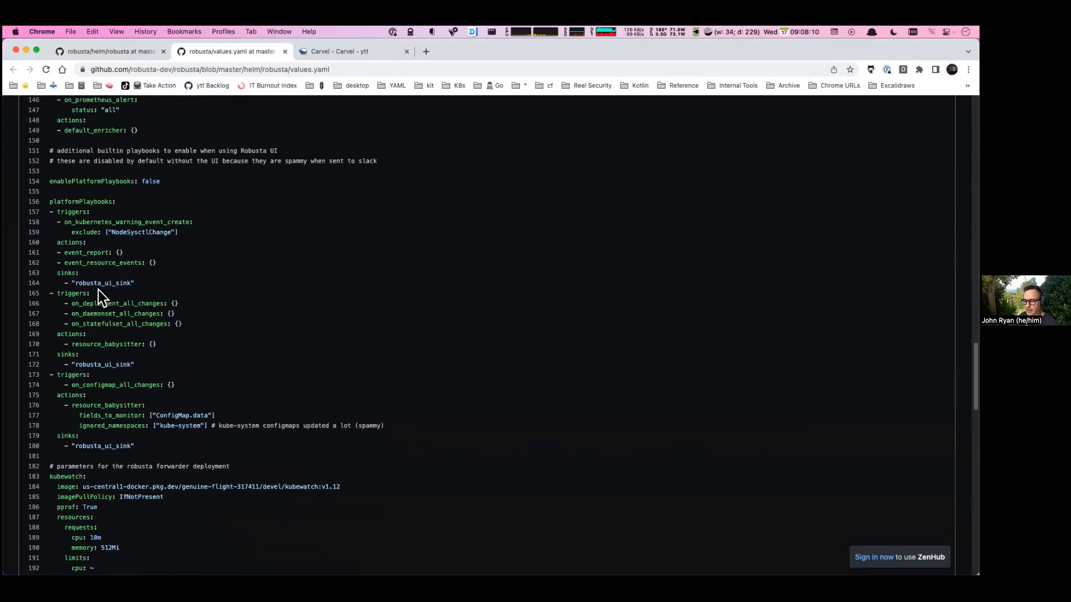
scroll(down, 3)
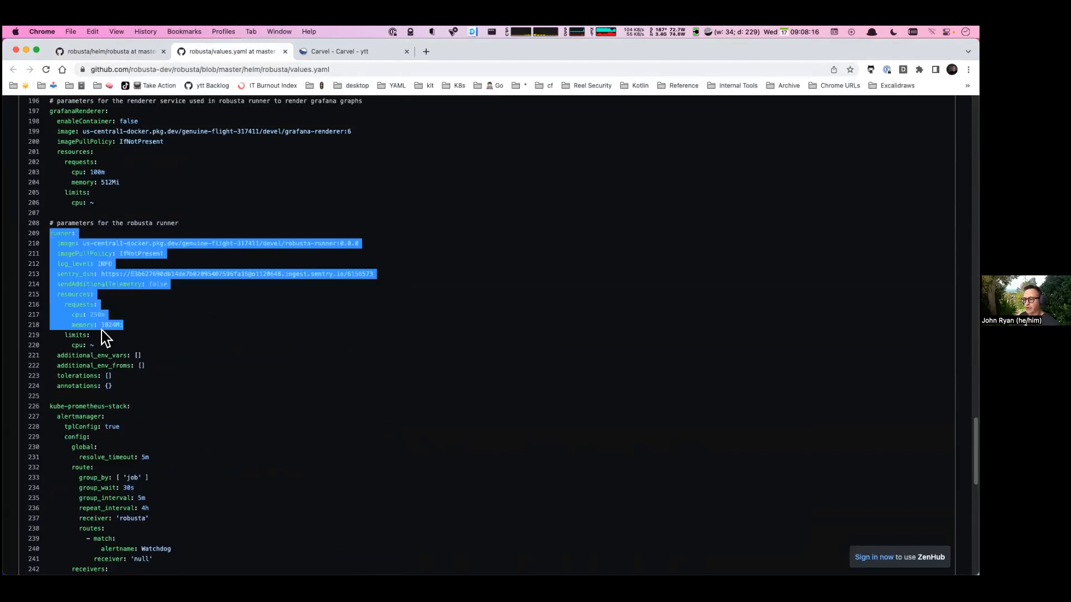
drag(102, 334, 116, 386)
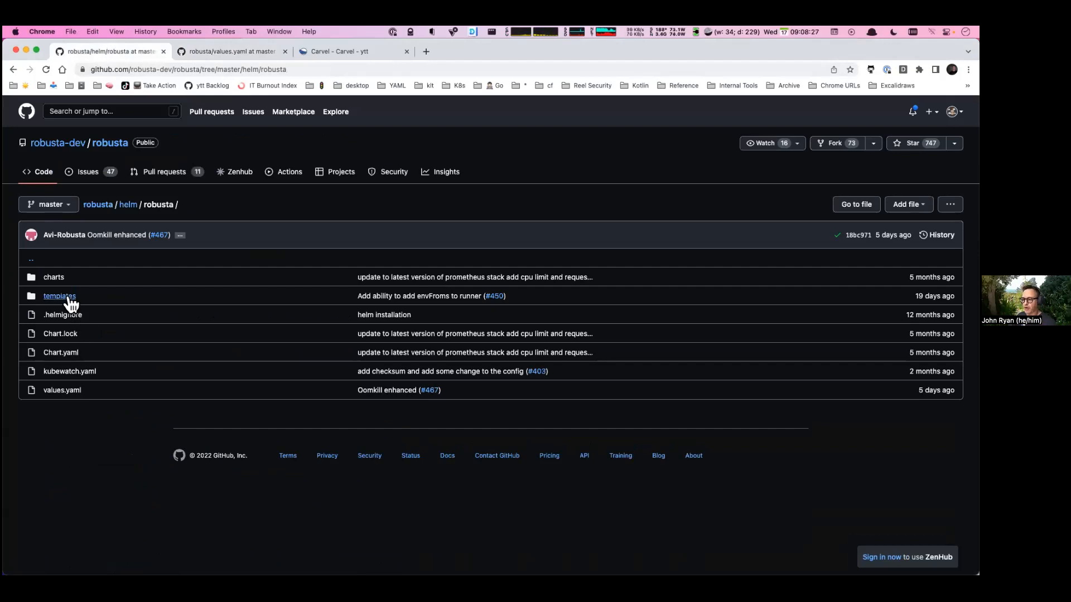
Open templates/runner.yaml in a new tab and read the runner container's env and envFrom sections.
click(59, 295)
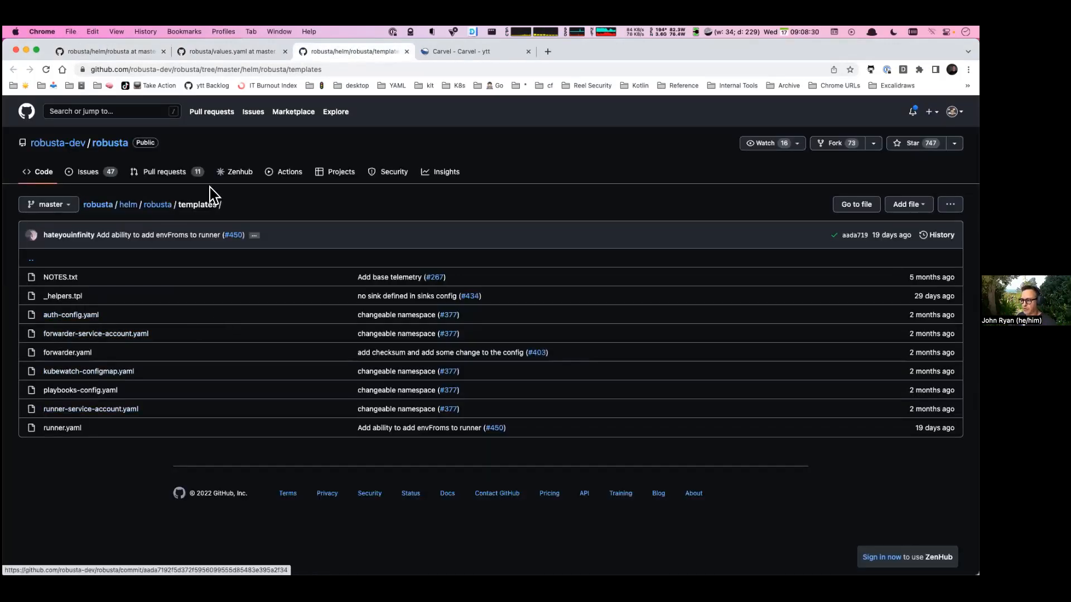
mouse_move(61, 427)
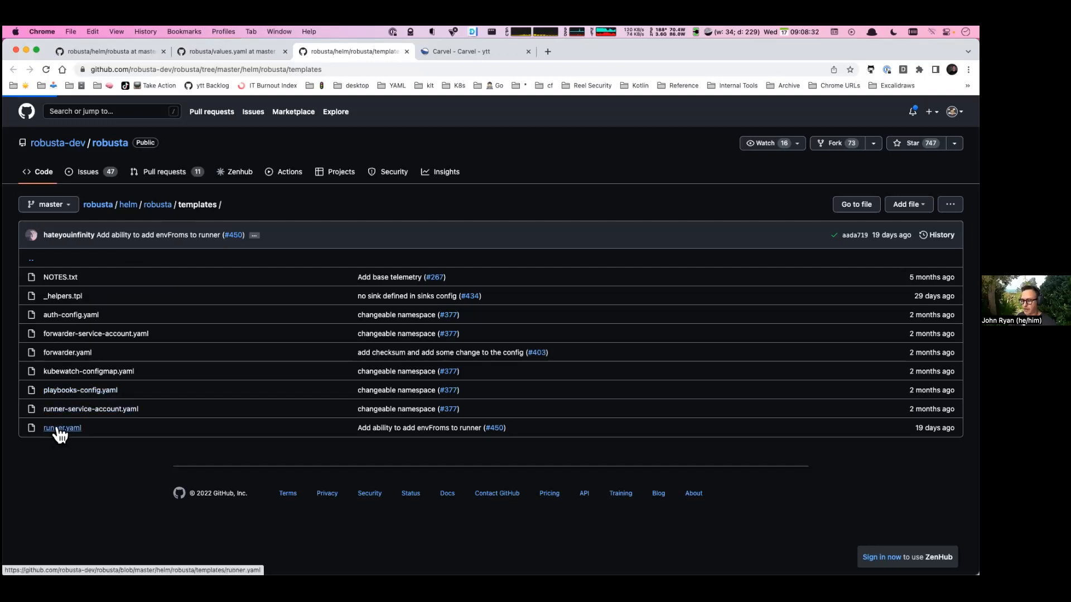
click(62, 427)
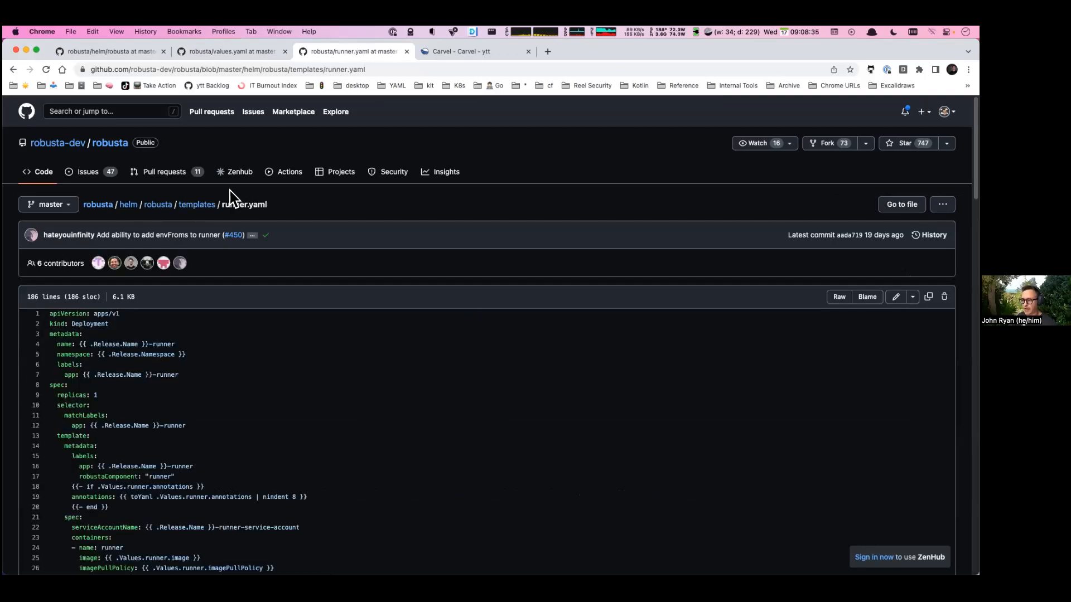
click(232, 52)
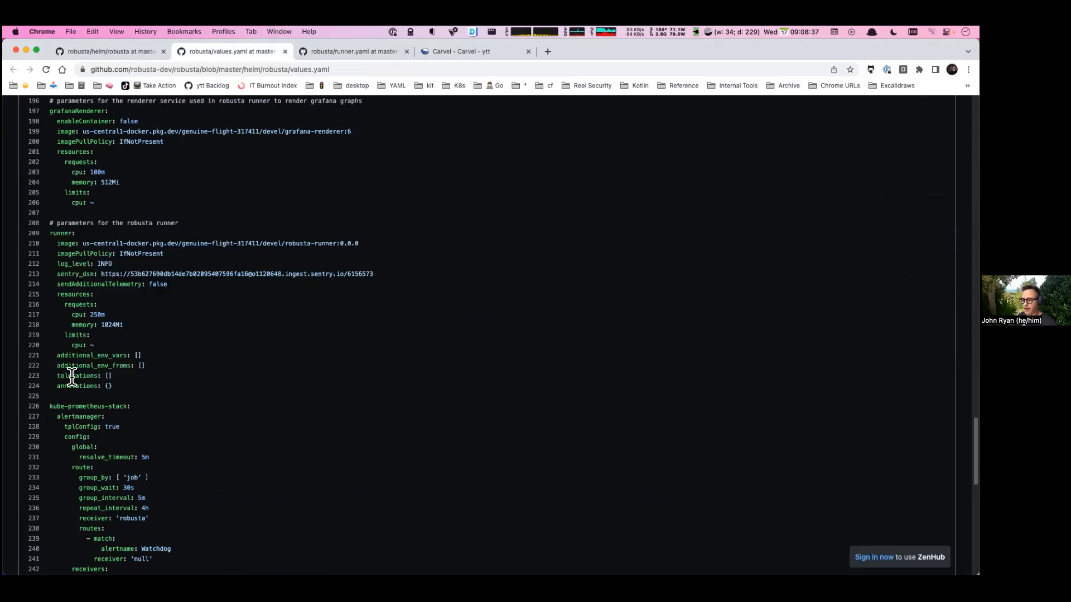
click(351, 52)
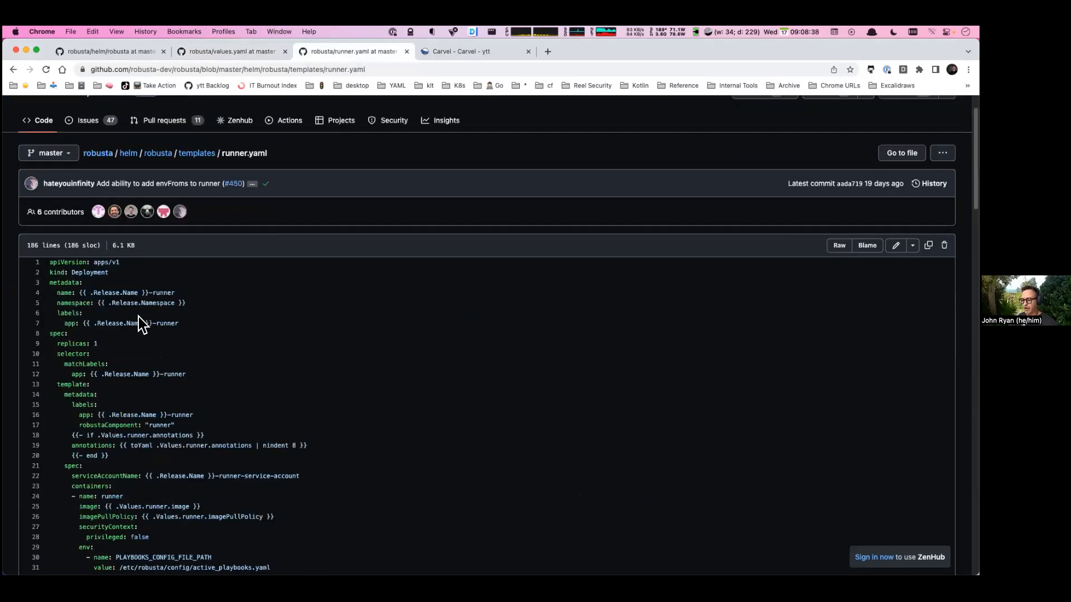
scroll(down, 3)
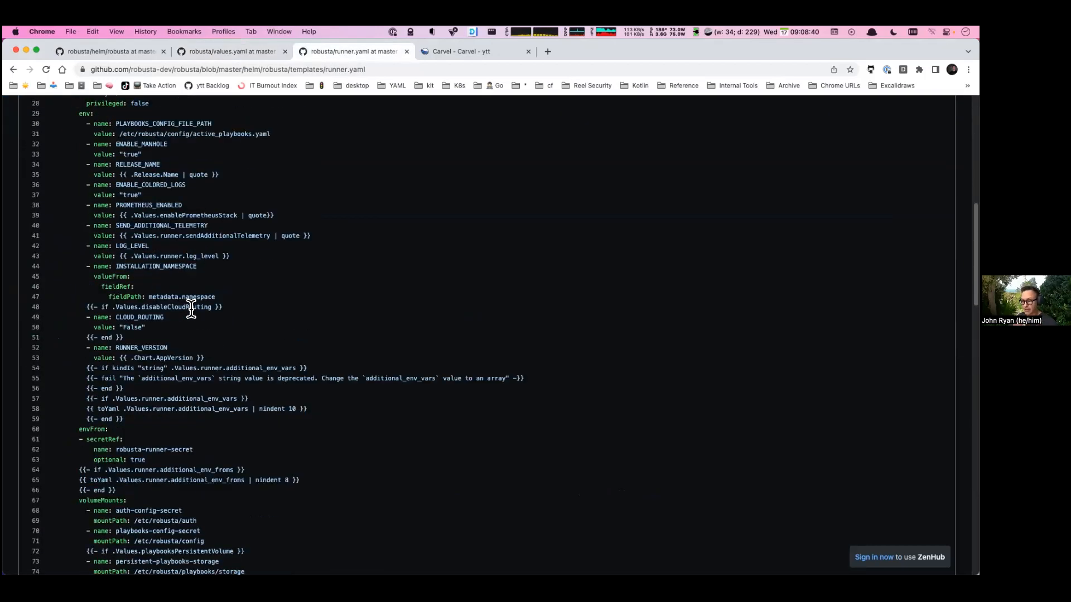
scroll(down, 3)
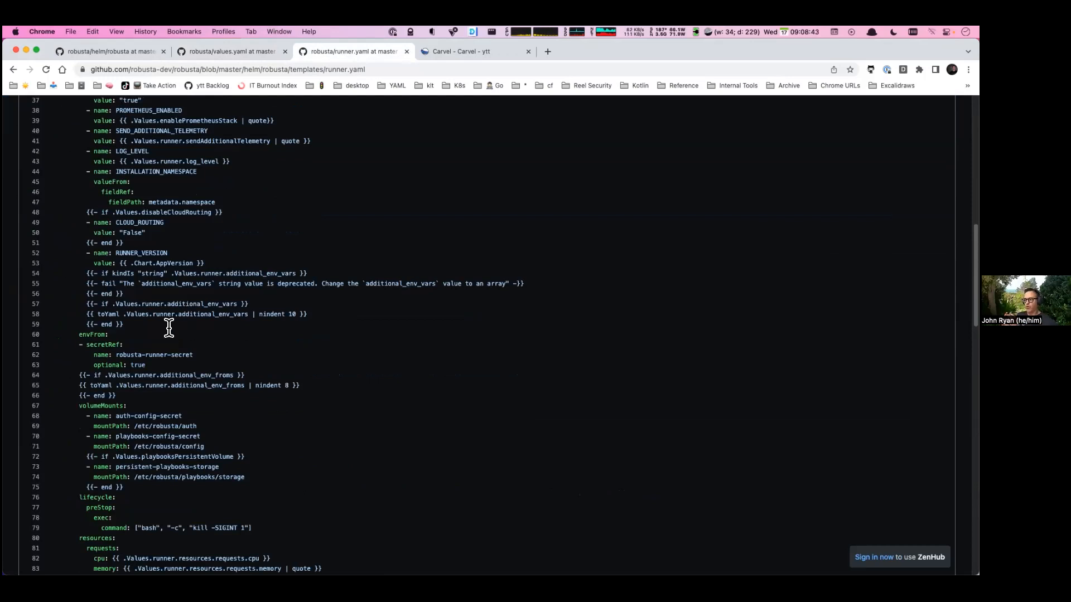
mouse_move(177, 315)
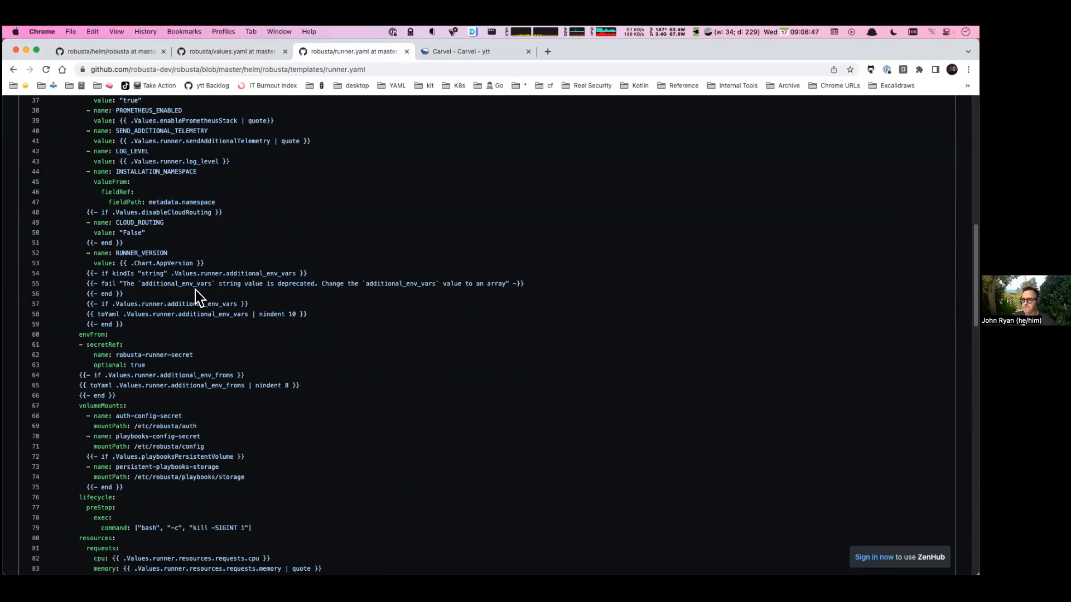
scroll(up, 3)
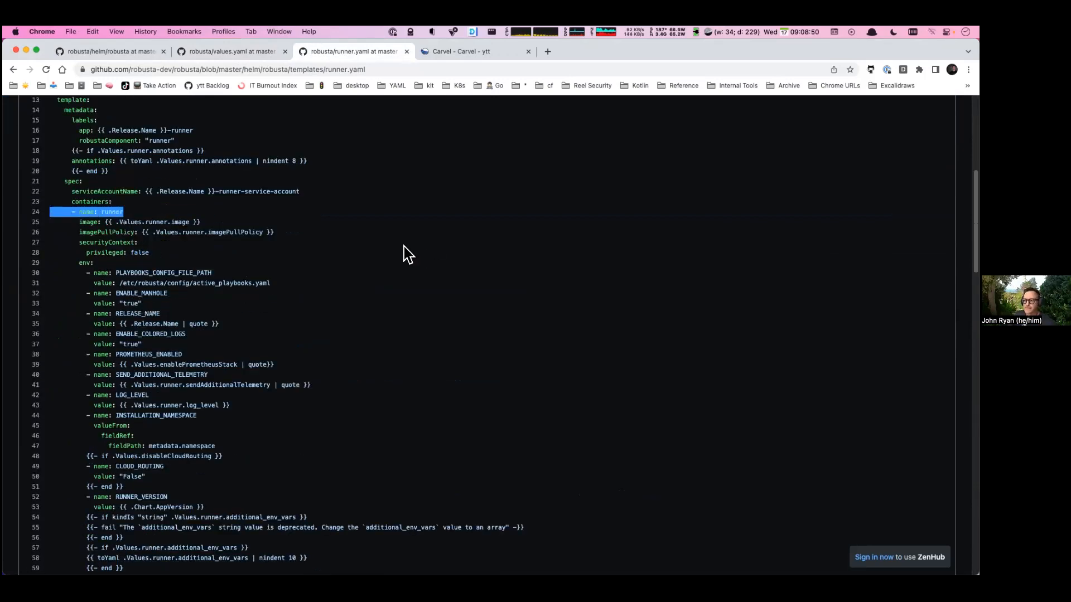
Return to values.yaml and highlight the runner's memory request of 1024Mi.
click(231, 52)
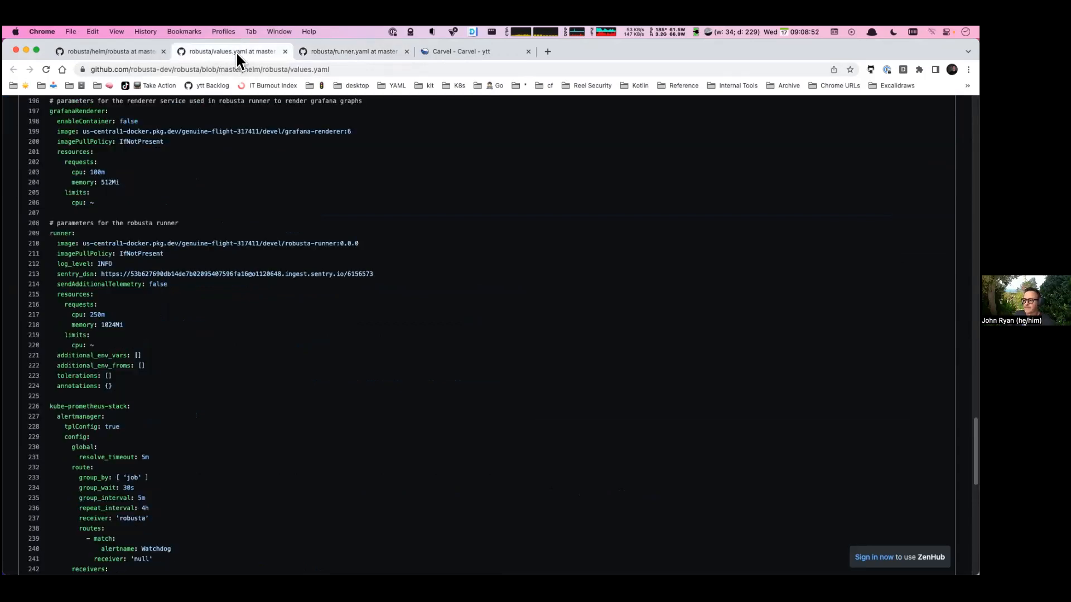
mouse_move(148, 409)
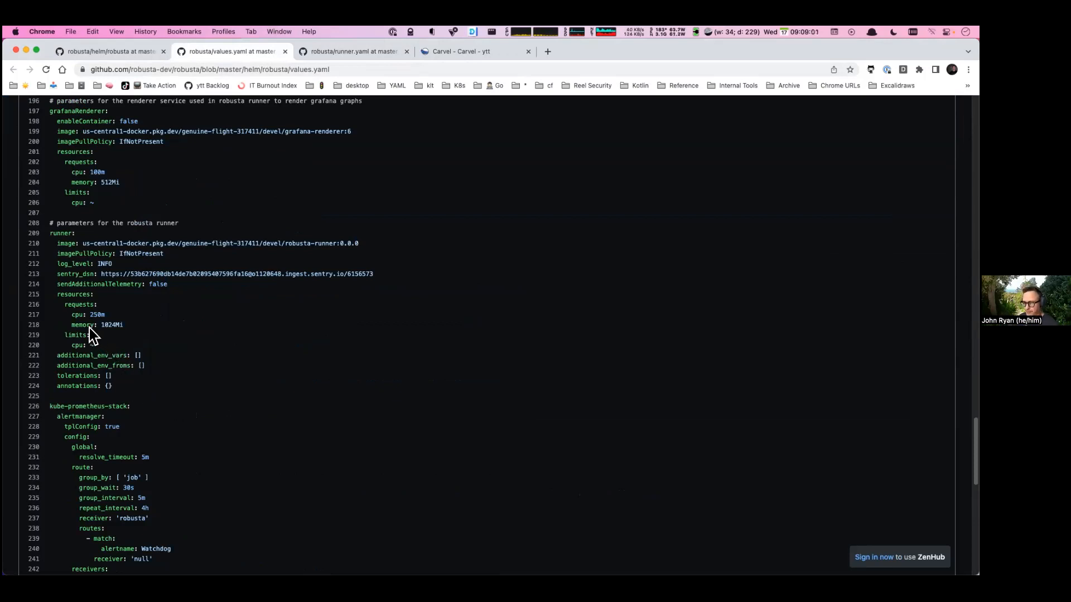
double_click(81, 324)
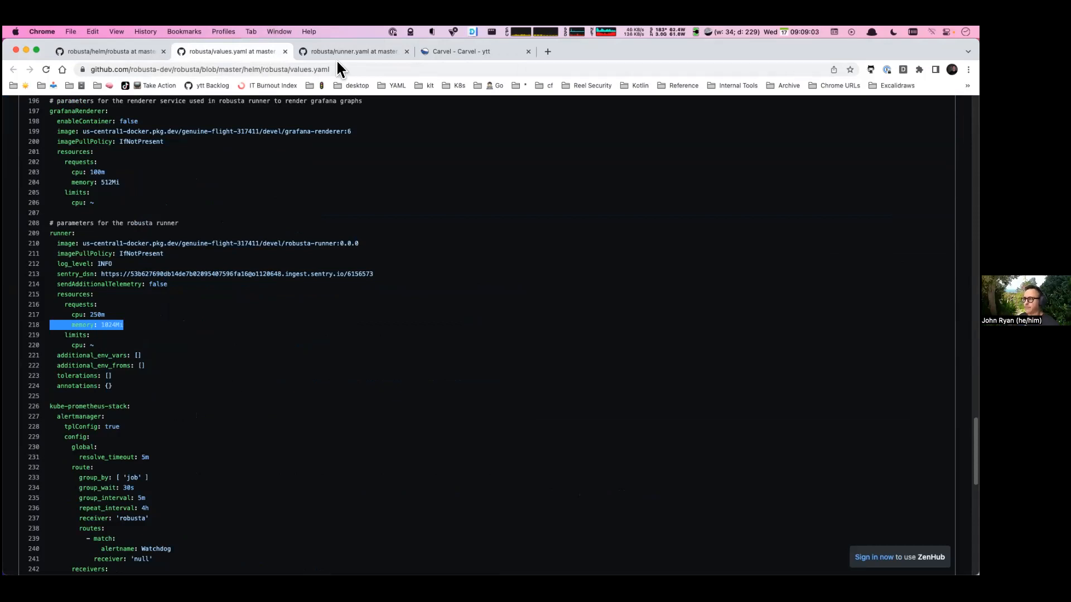
mouse_move(109, 283)
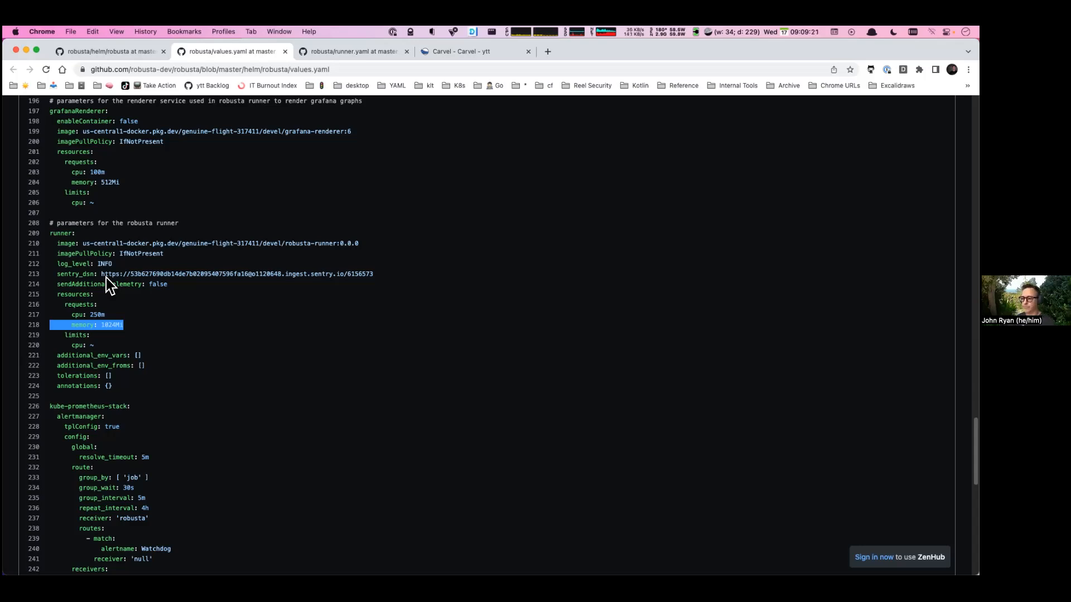
mouse_move(129, 280)
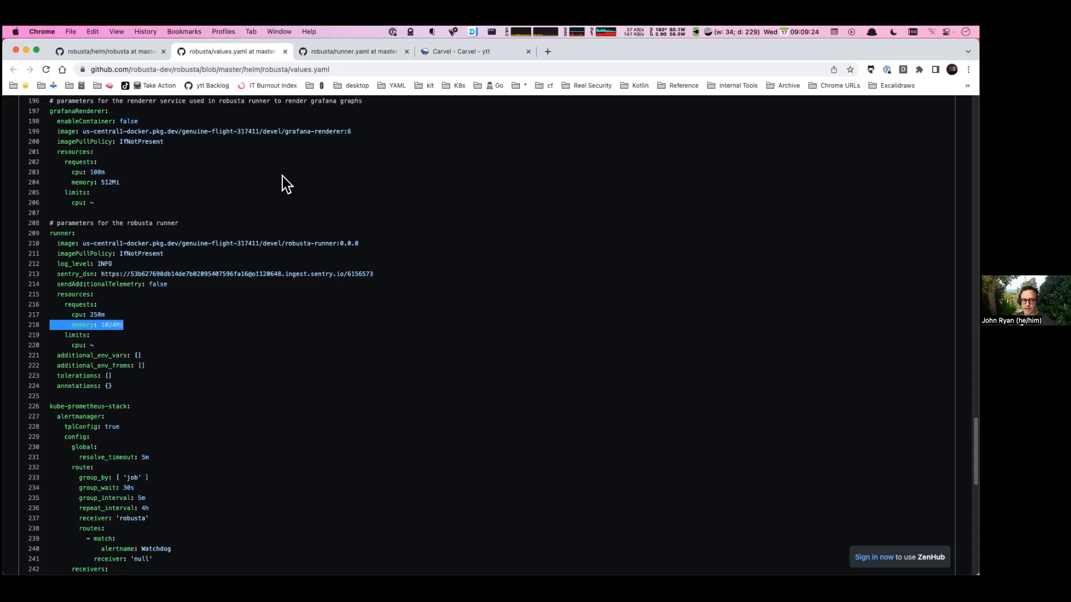
In runner.yaml, highlight the cpu request templated from .Values.runner.resources.requests.cpu.
click(351, 51)
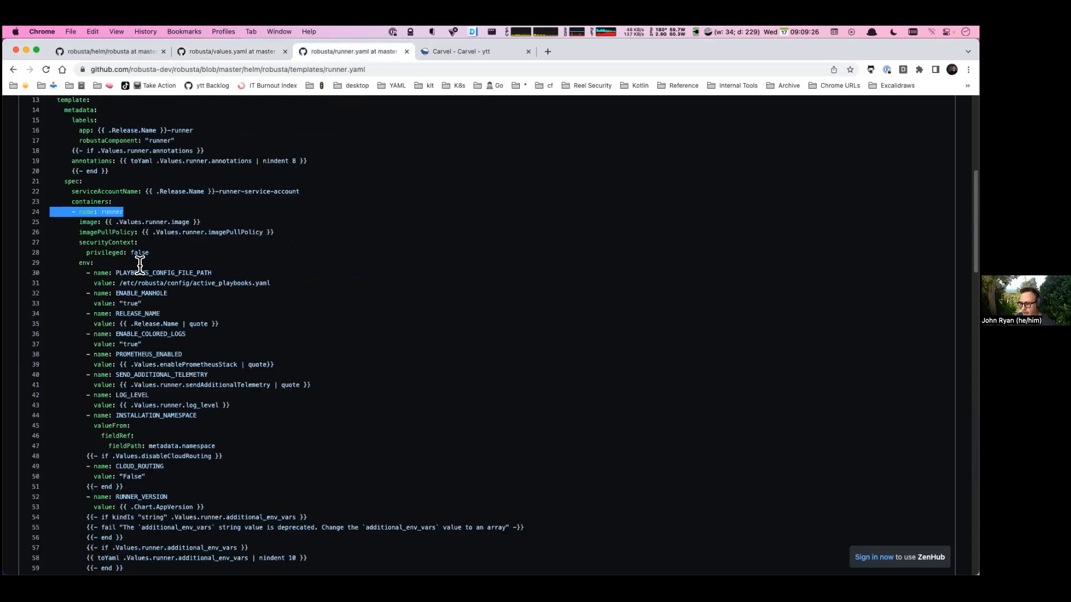
scroll(down, 3)
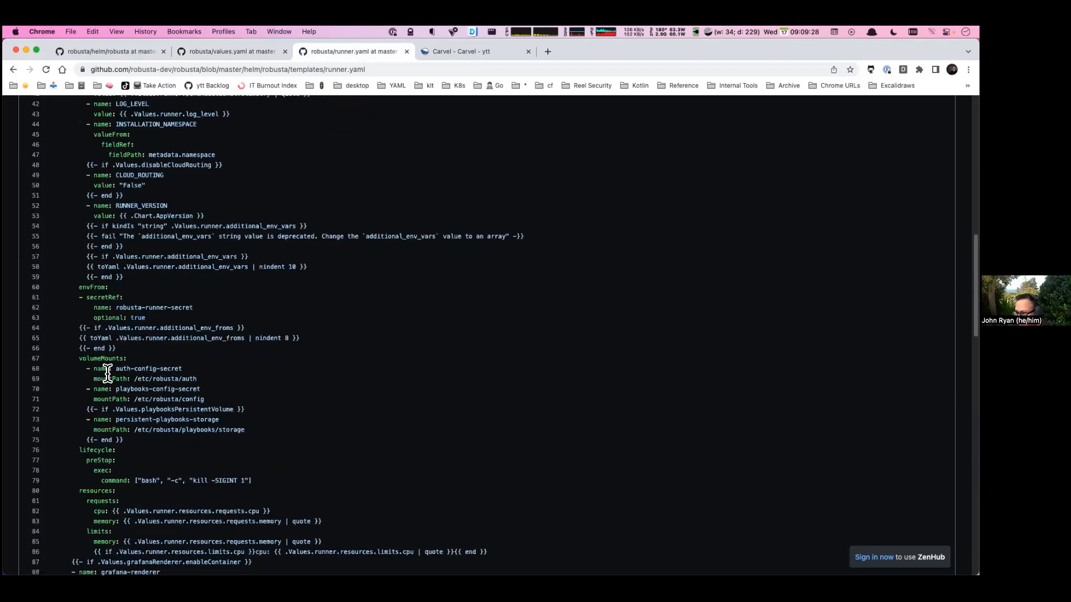
scroll(down, 3)
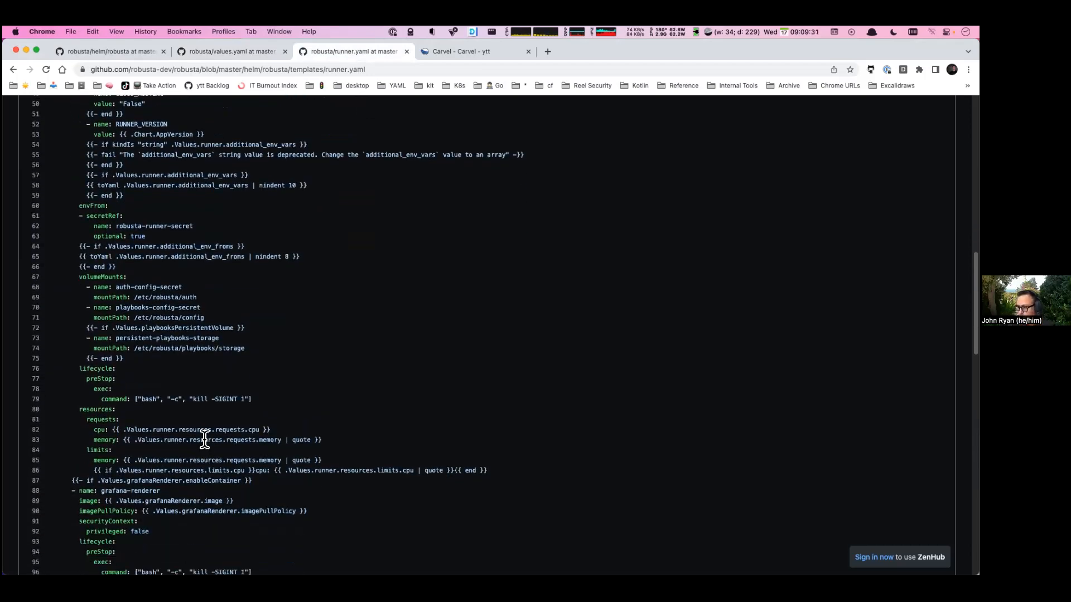
mouse_move(173, 428)
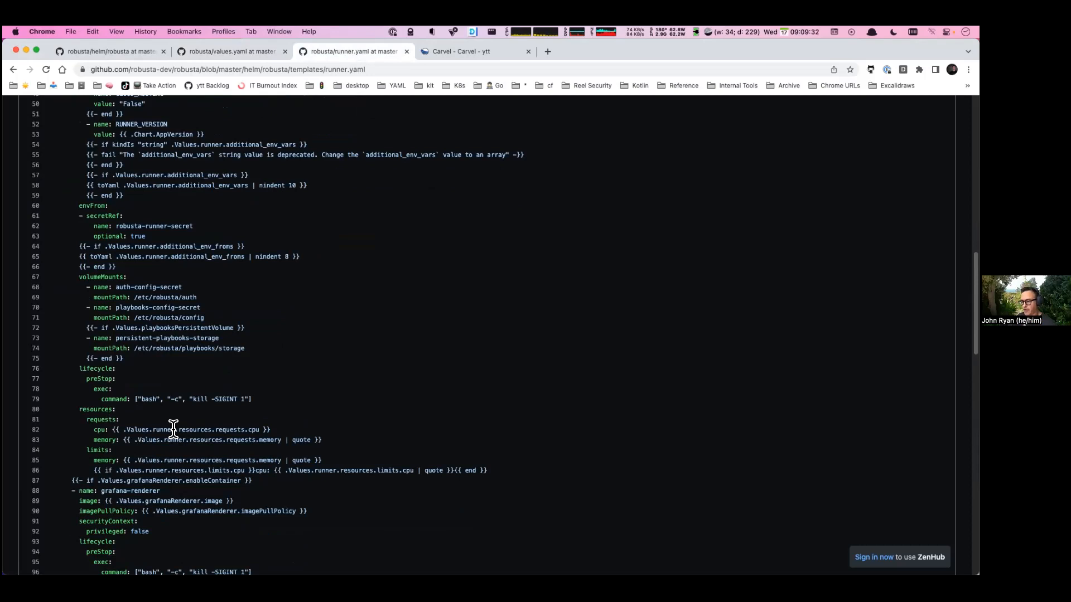
mouse_move(113, 431)
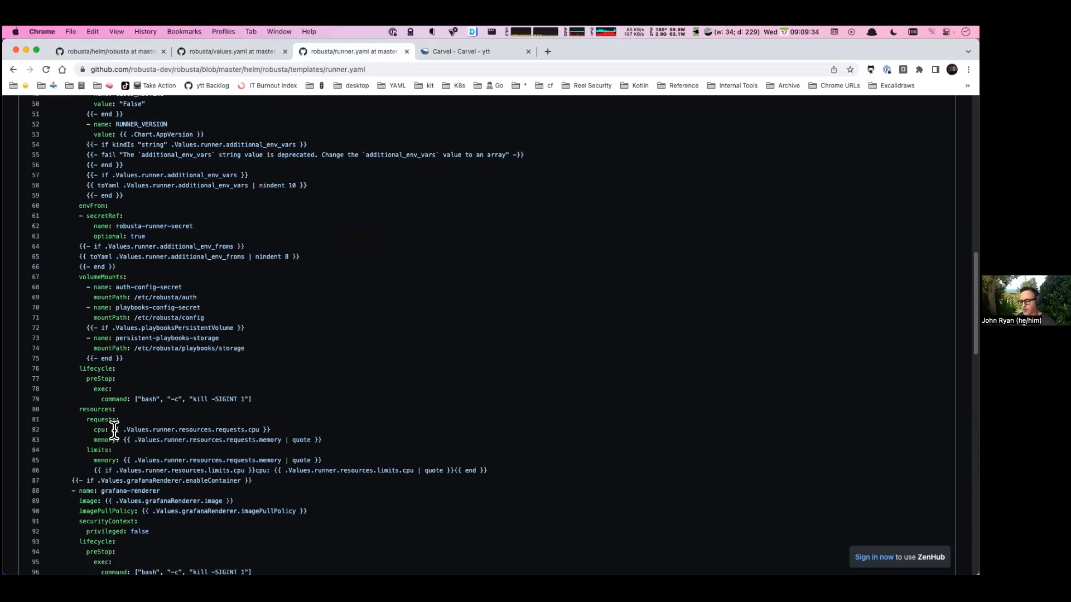
drag(116, 430, 270, 429)
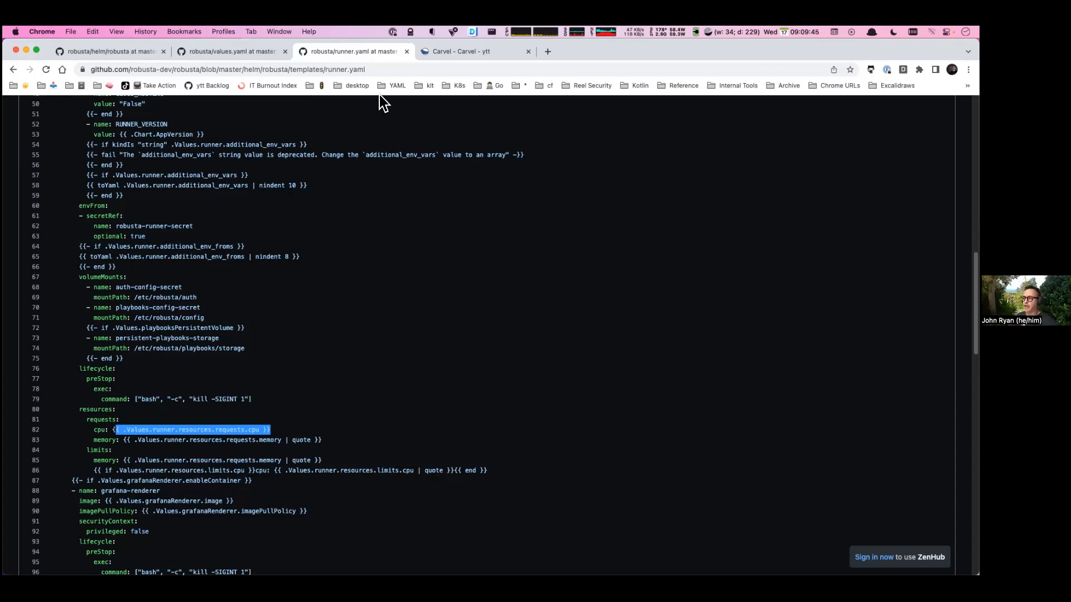
Recheck the runner memory request in values.yaml, then return to the runner Deployment template.
click(232, 51)
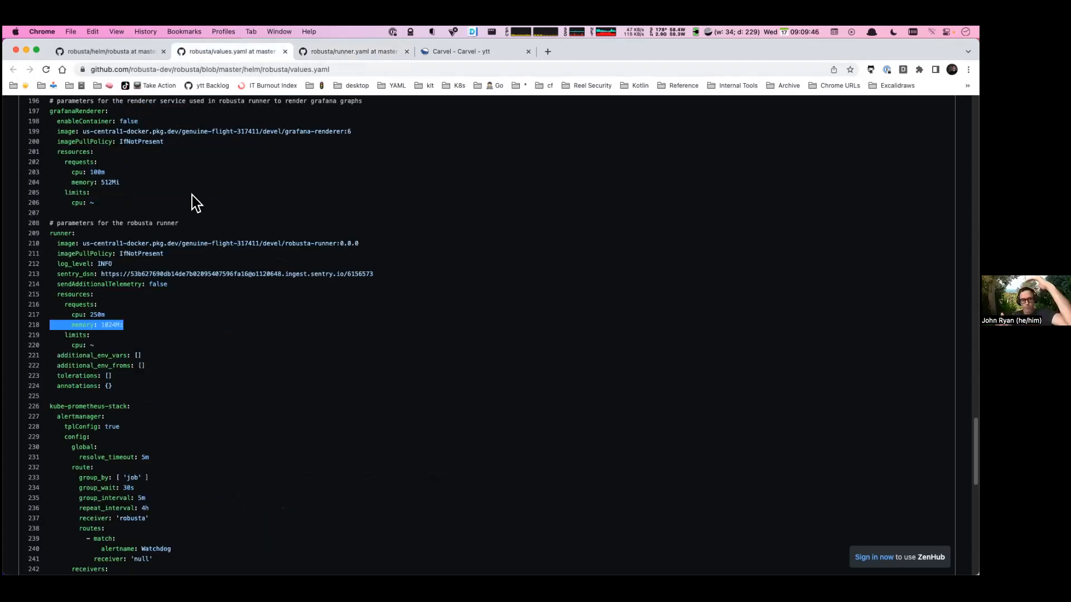
mouse_move(45, 335)
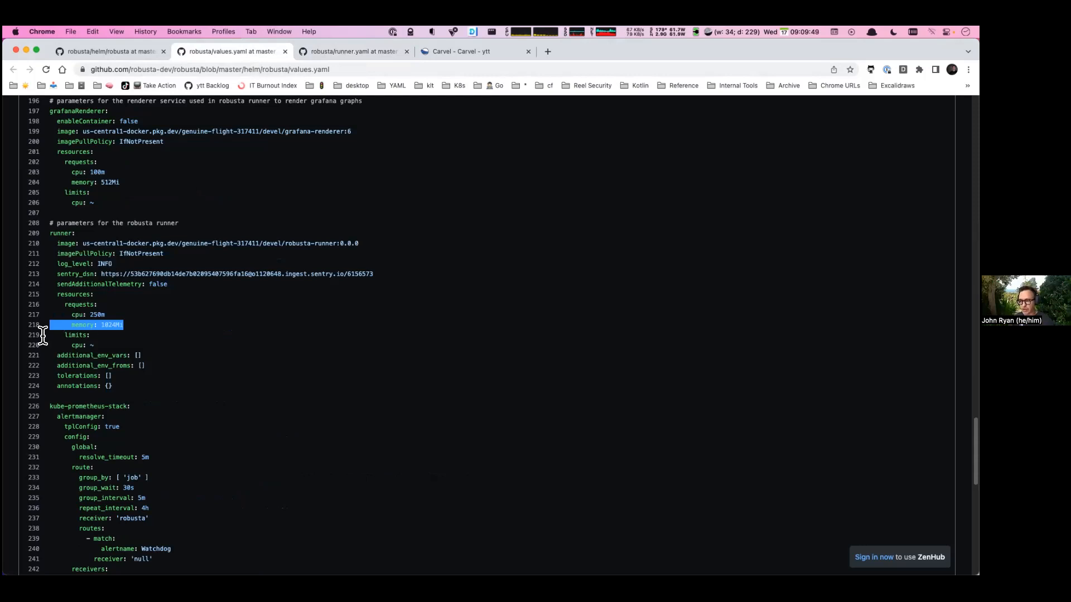
mouse_move(148, 309)
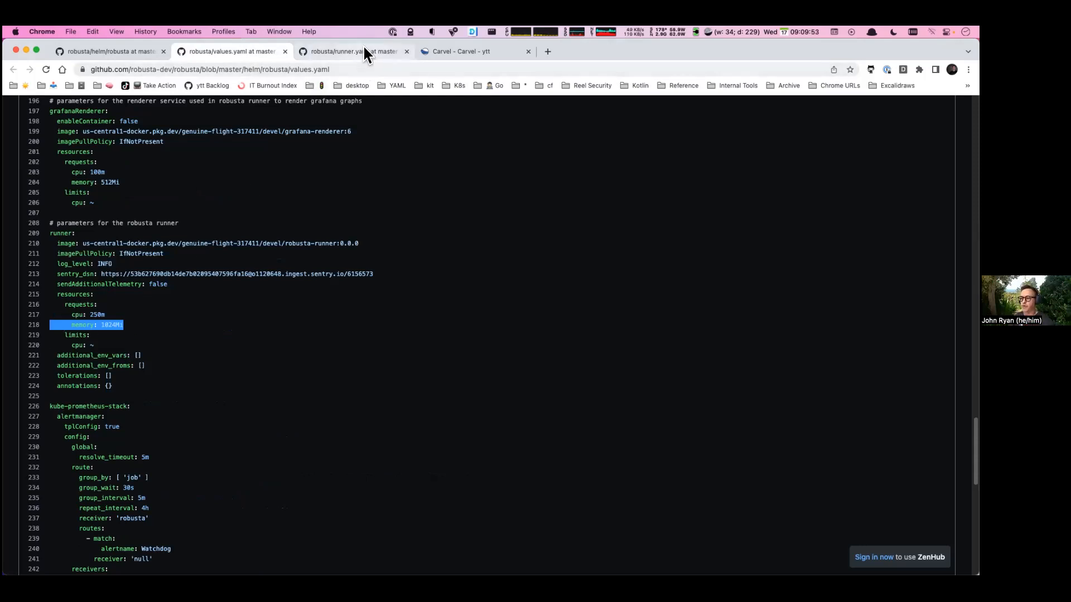
click(354, 51)
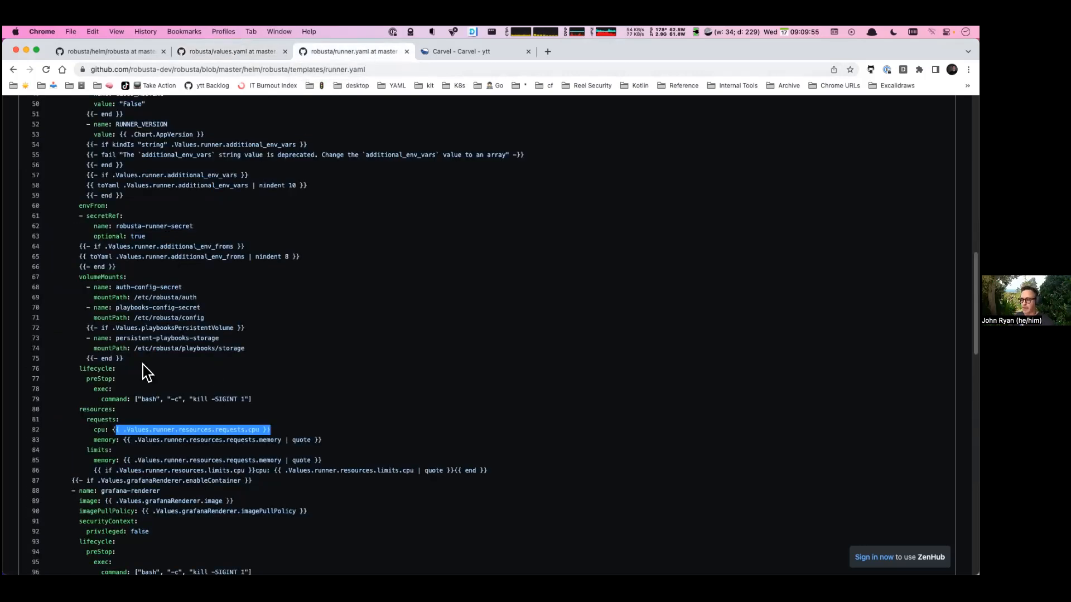
mouse_move(156, 360)
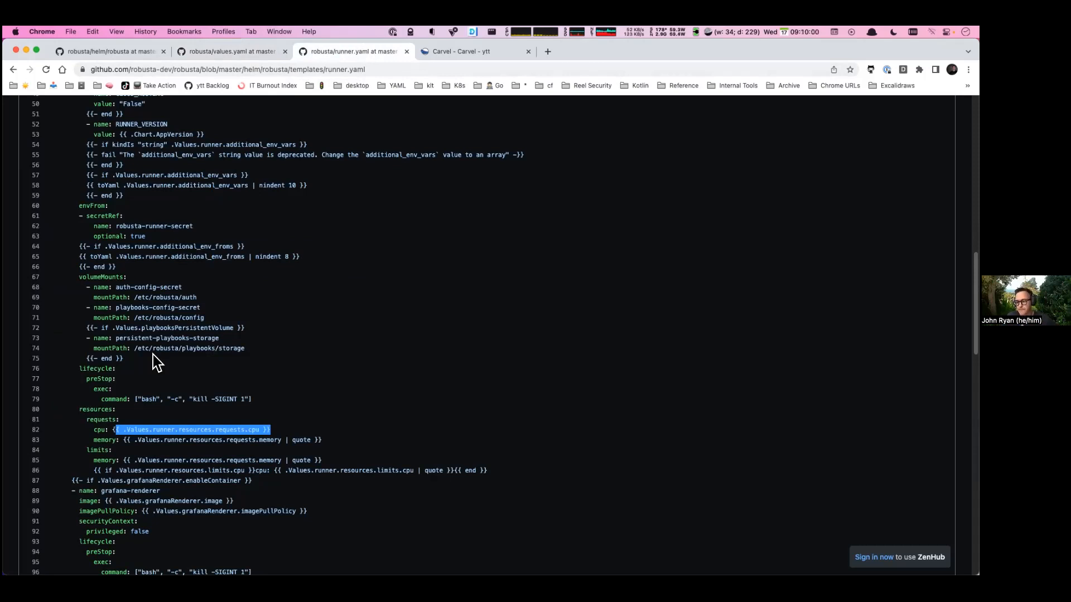
mouse_move(311, 225)
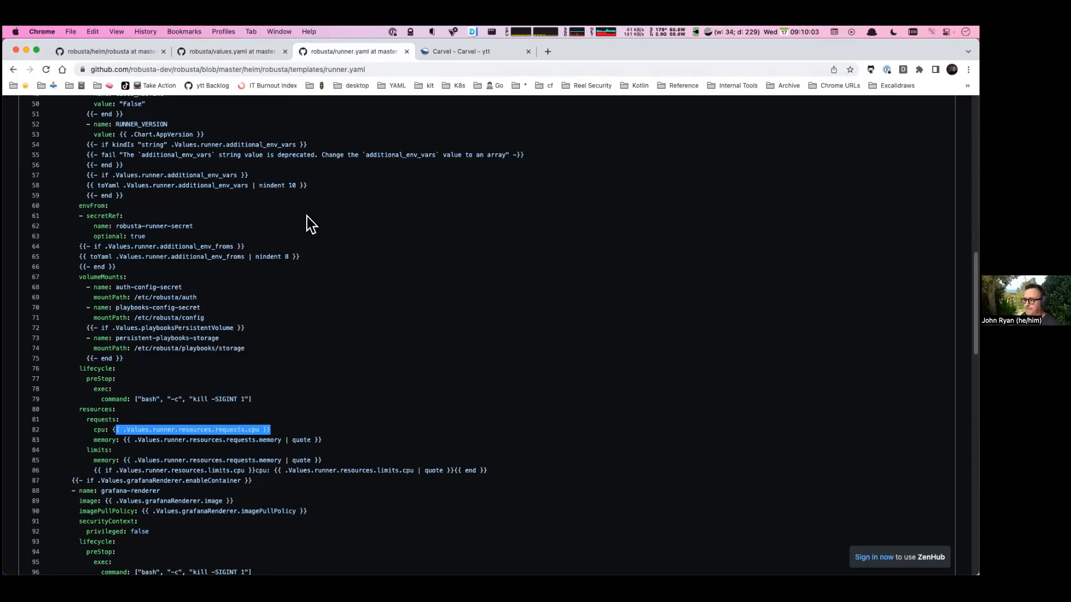
mouse_move(232, 392)
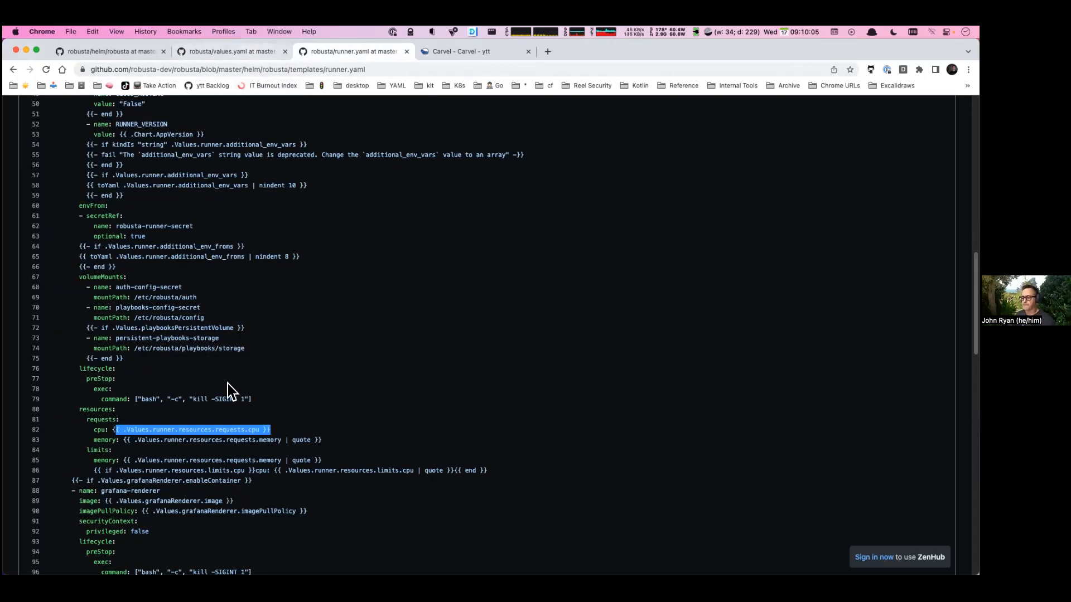
mouse_move(267, 140)
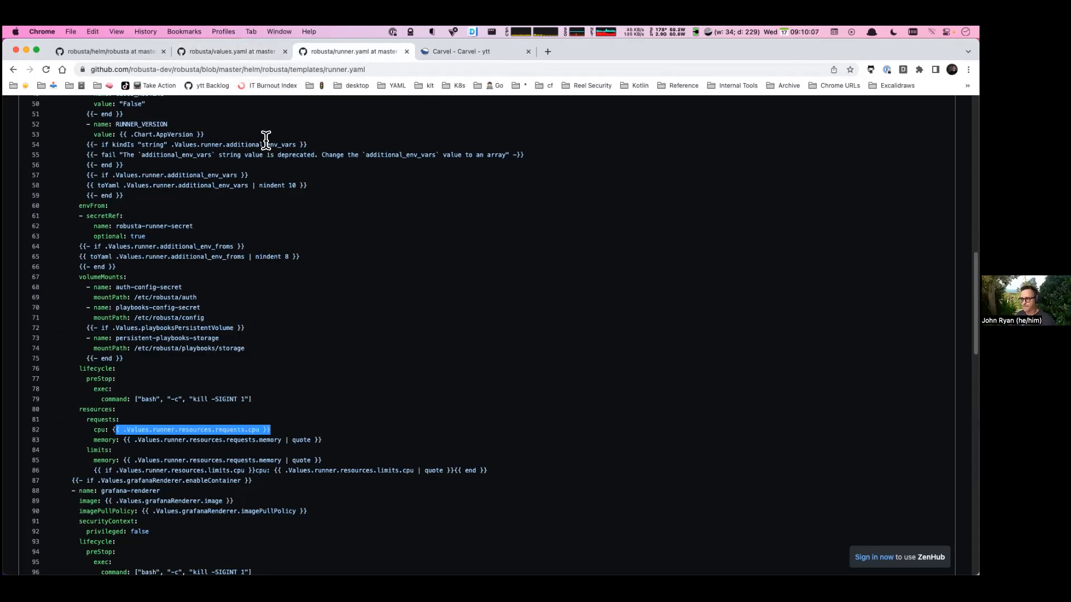
Back in values.yaml, highlight the runner settings from imagePullPolicy to annotations, then clear the selection.
click(229, 51)
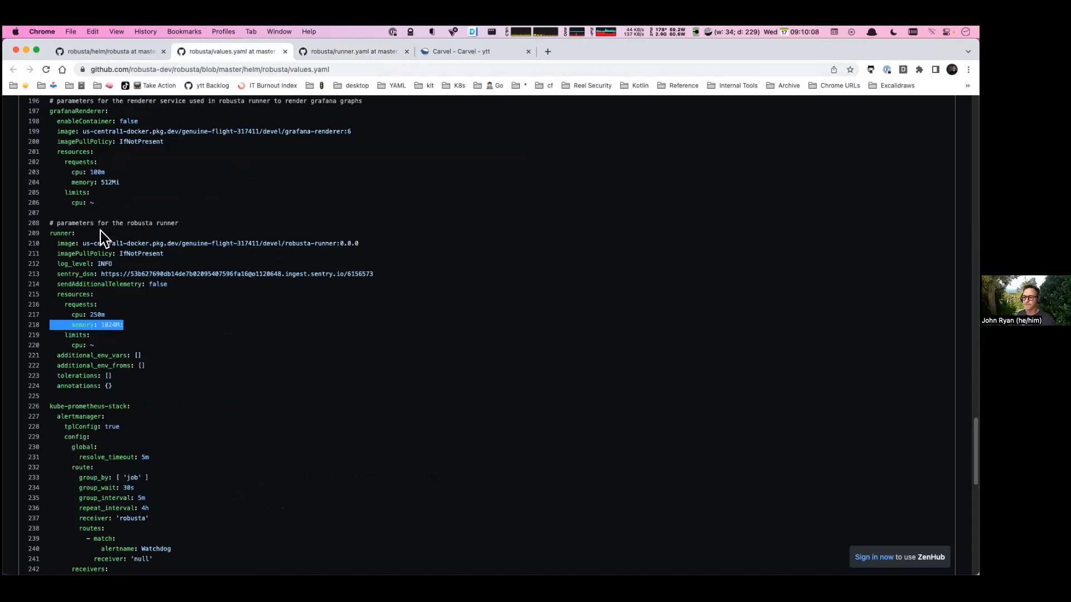
mouse_move(130, 395)
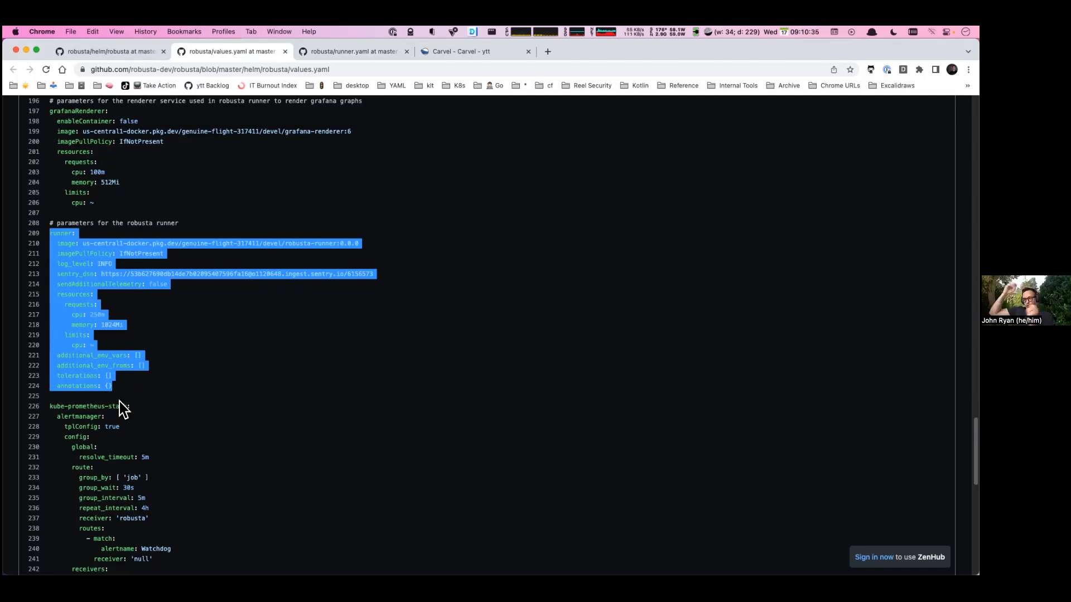
click(122, 345)
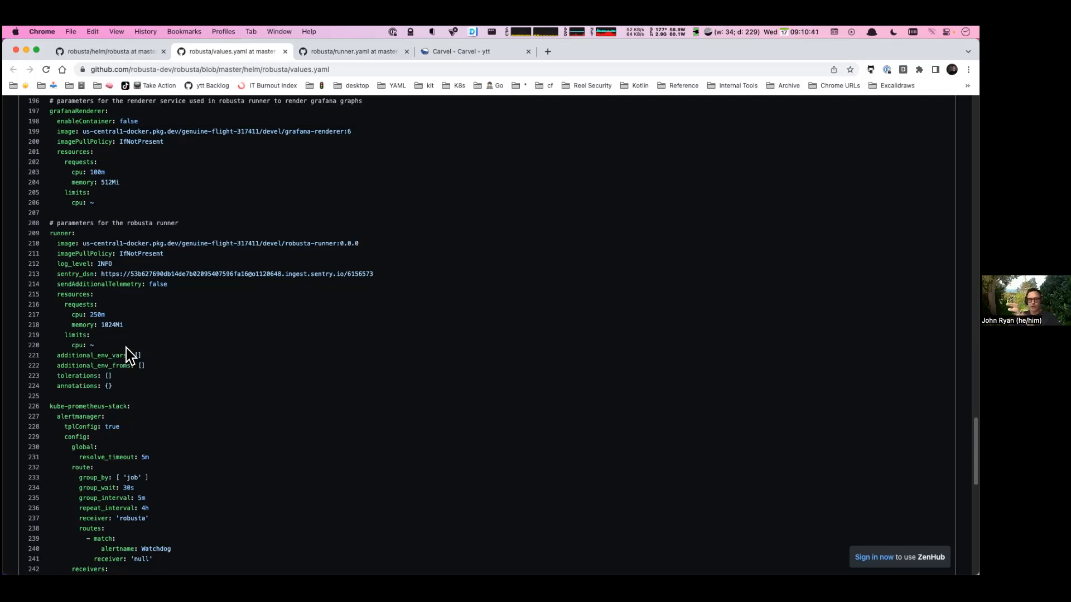
mouse_move(113, 400)
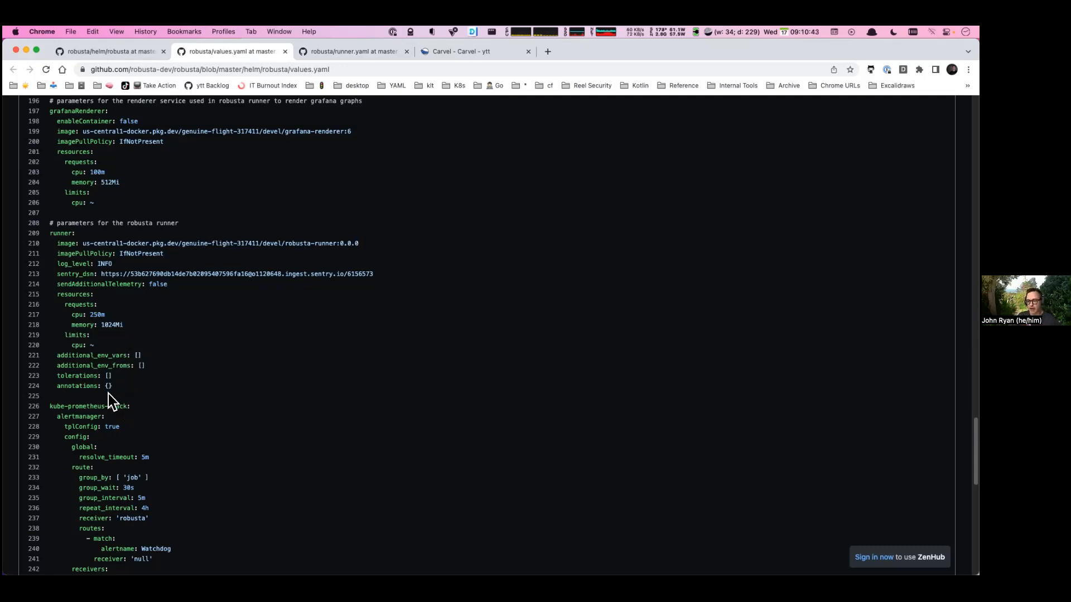
drag(66, 253, 112, 386)
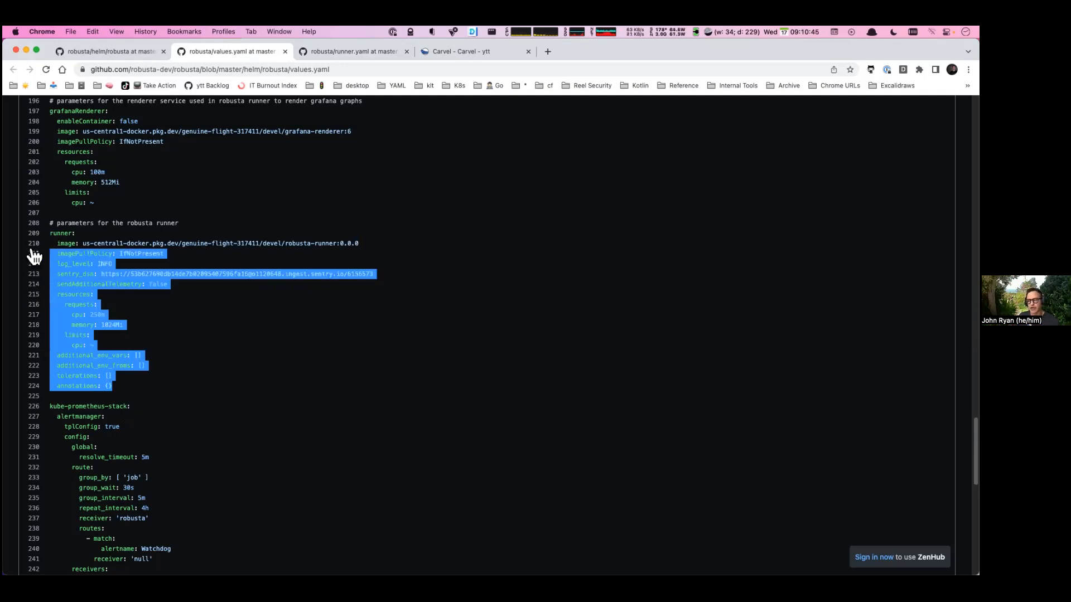
click(117, 381)
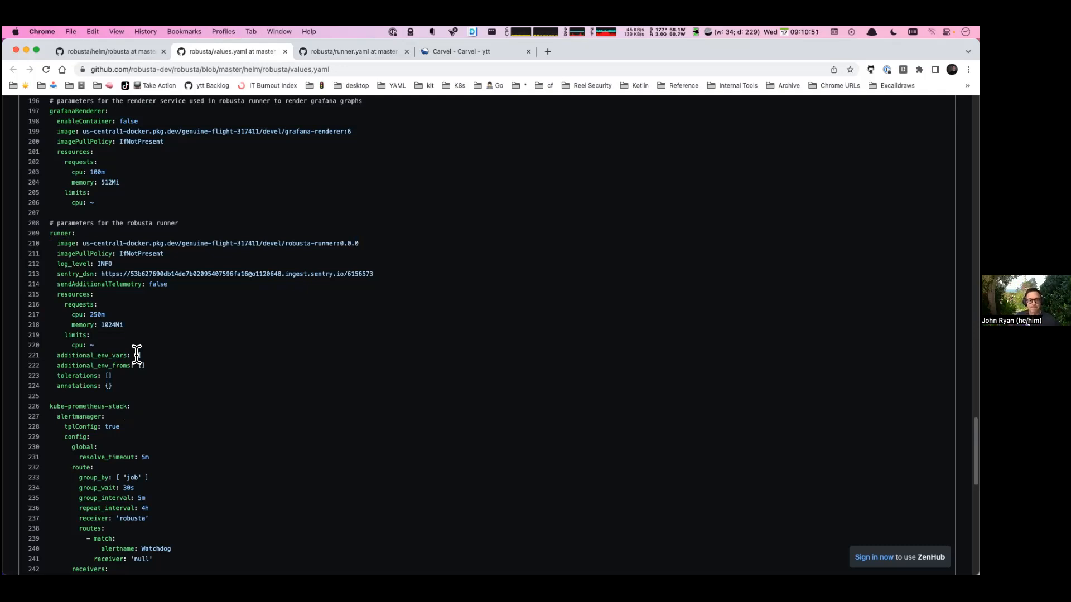
mouse_move(119, 395)
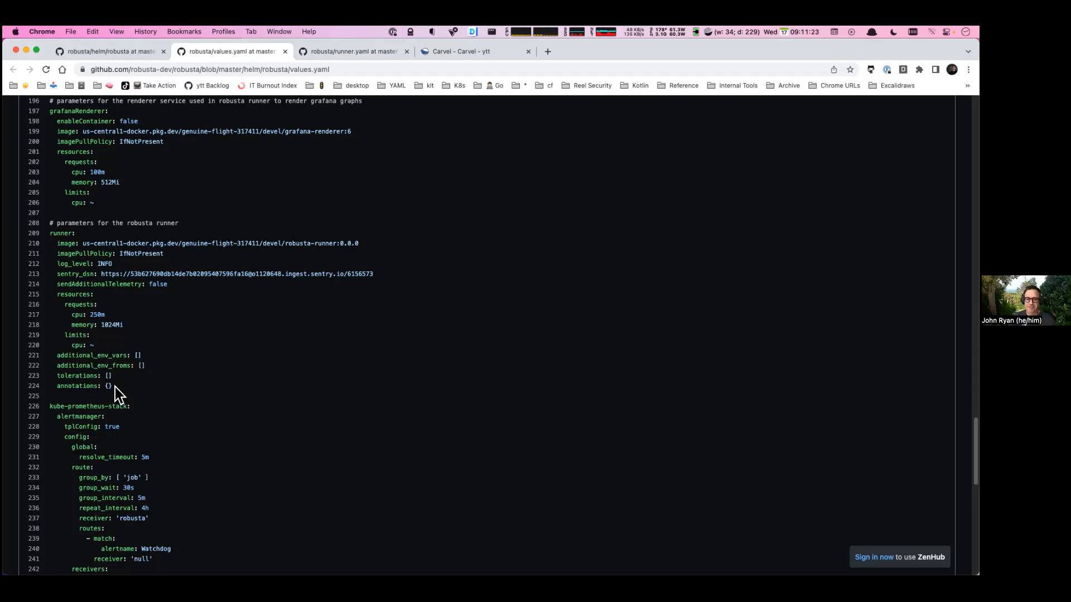
mouse_move(201, 371)
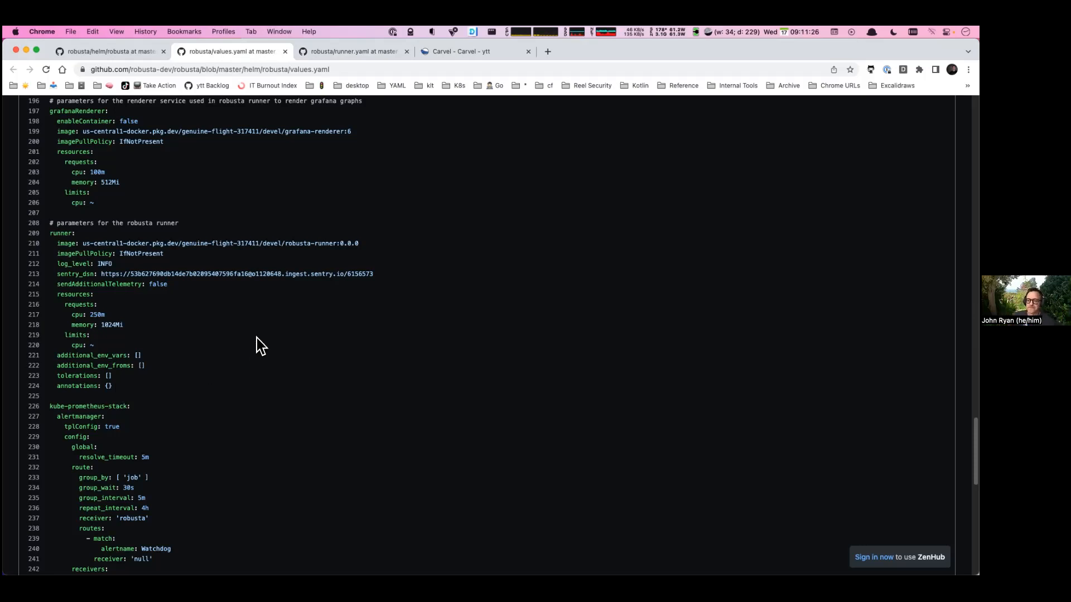
mouse_move(230, 356)
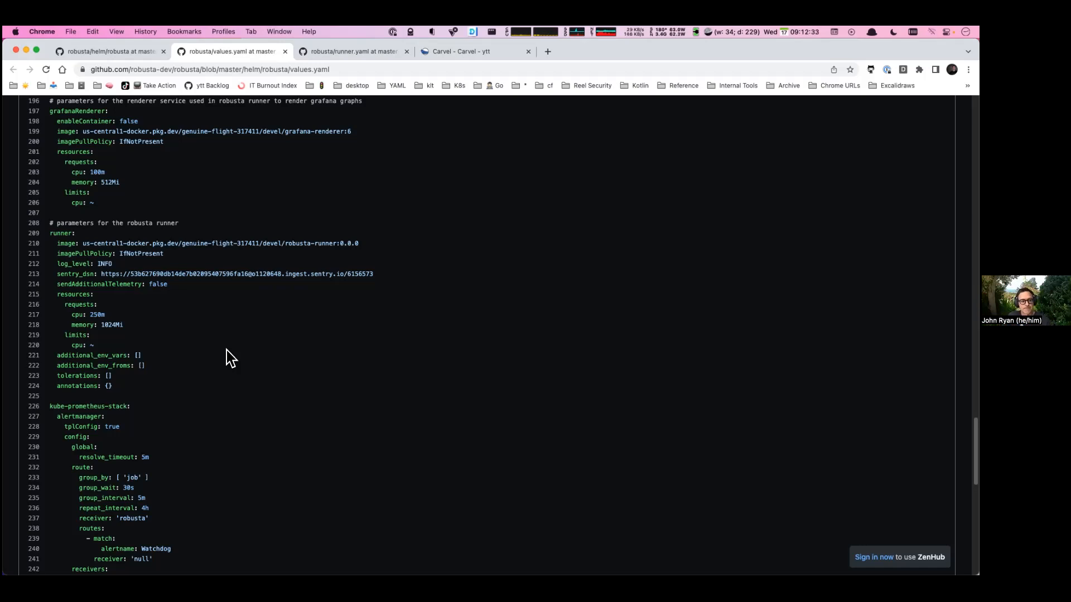
mouse_move(221, 360)
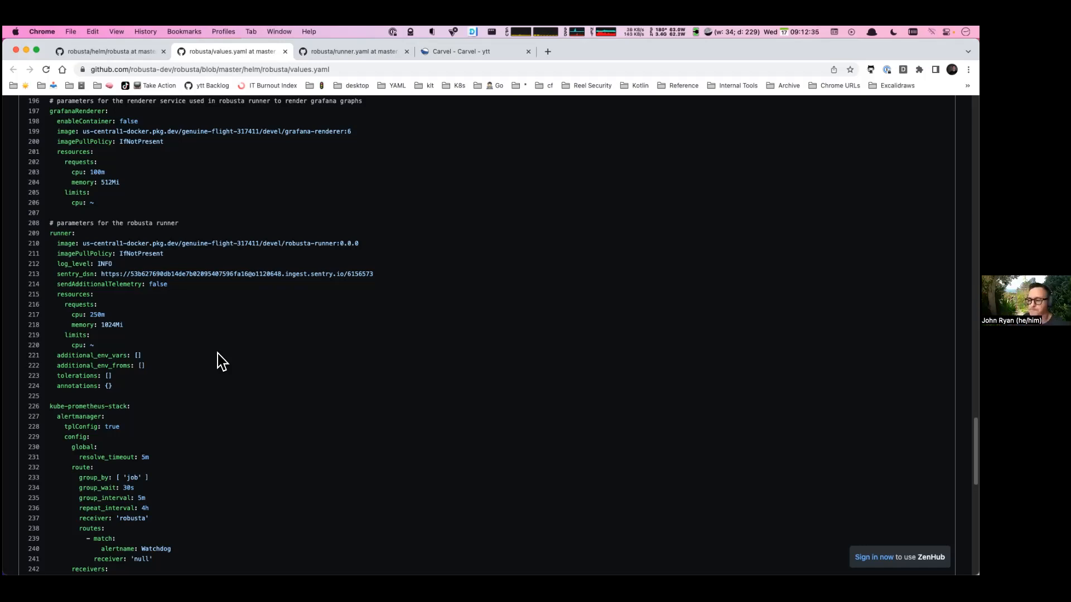
mouse_move(215, 351)
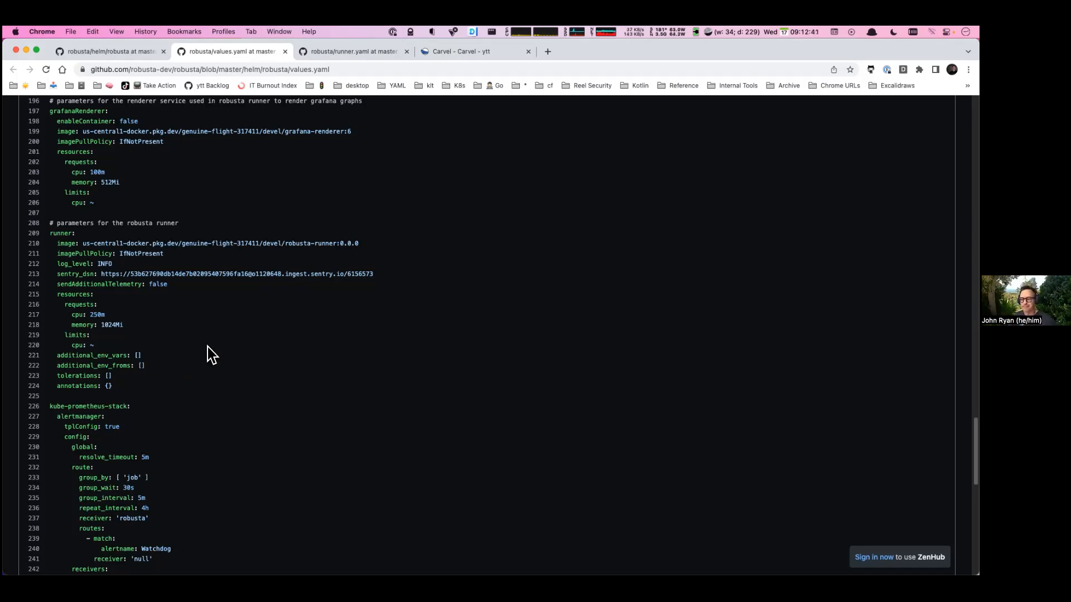
mouse_move(151, 348)
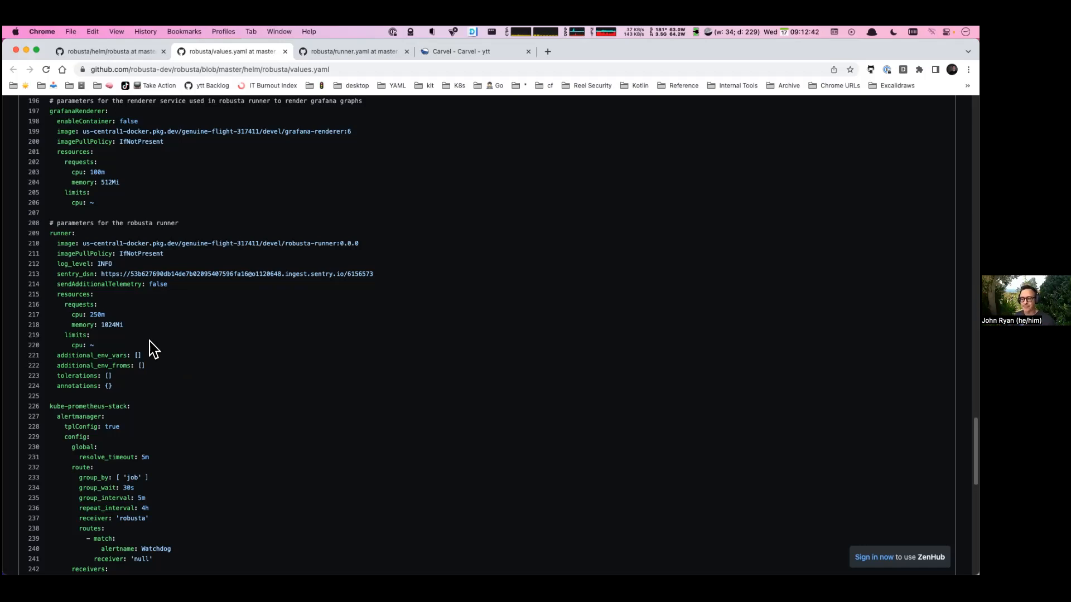
mouse_move(96, 335)
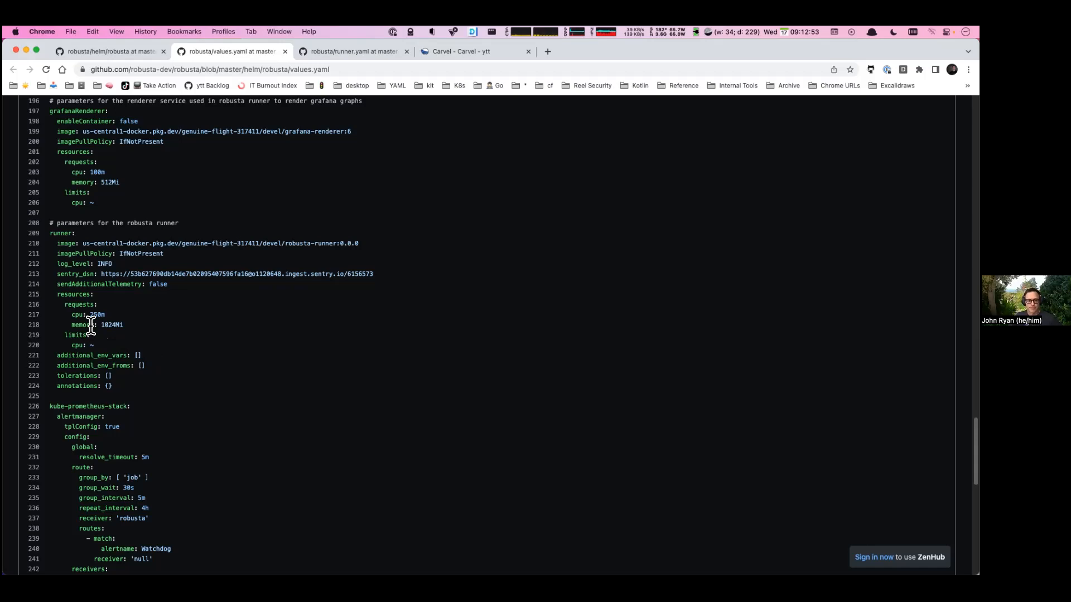
mouse_move(199, 333)
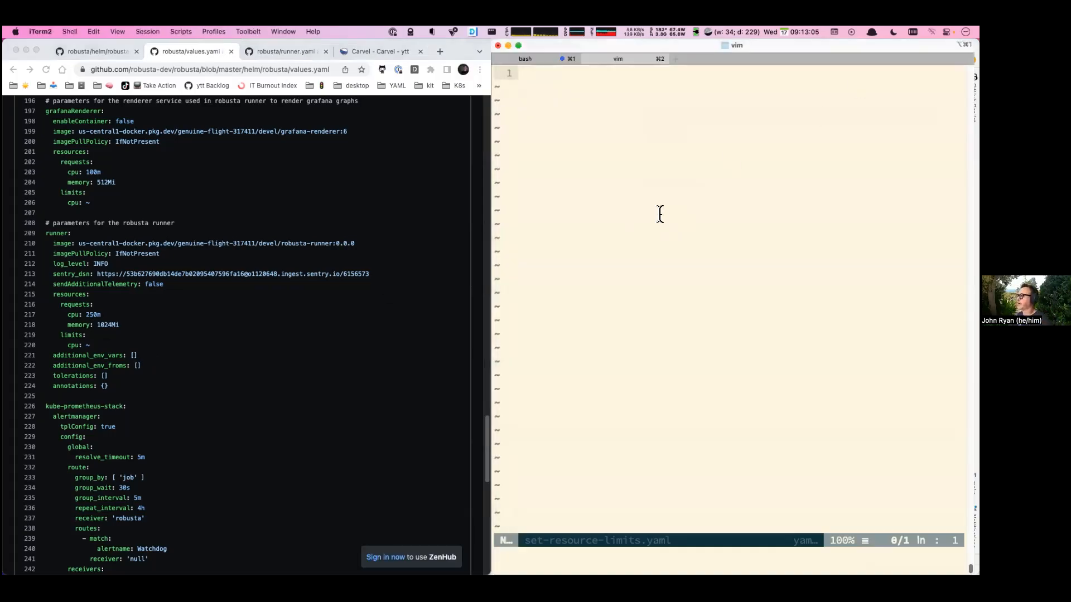
mouse_move(658, 431)
text(---)
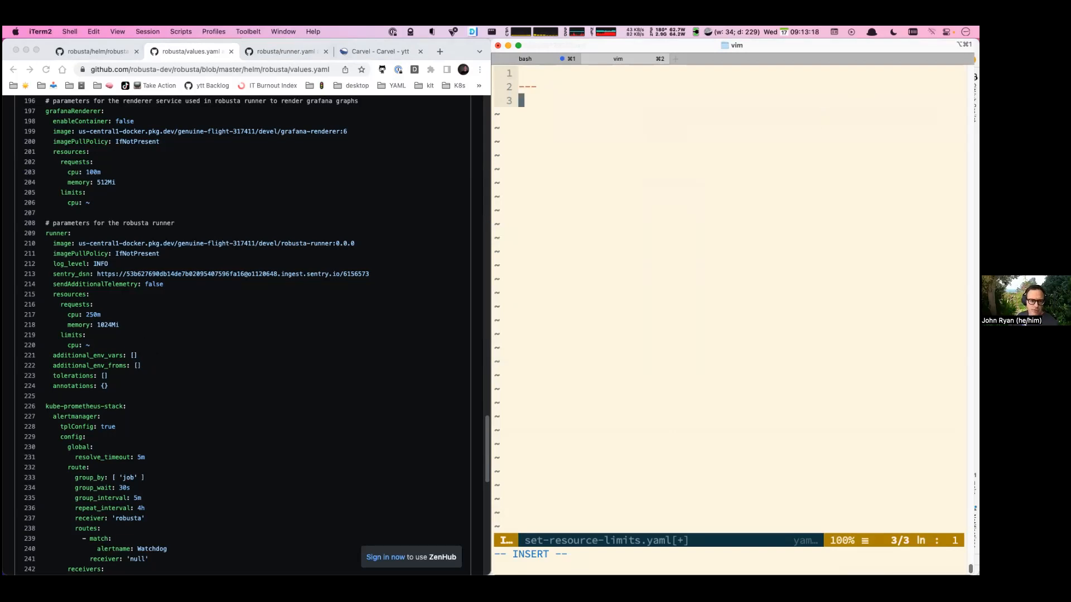
Type the nested spec and template: keys, then check the nesting against runner.yaml on GitHub.
text(spec:)
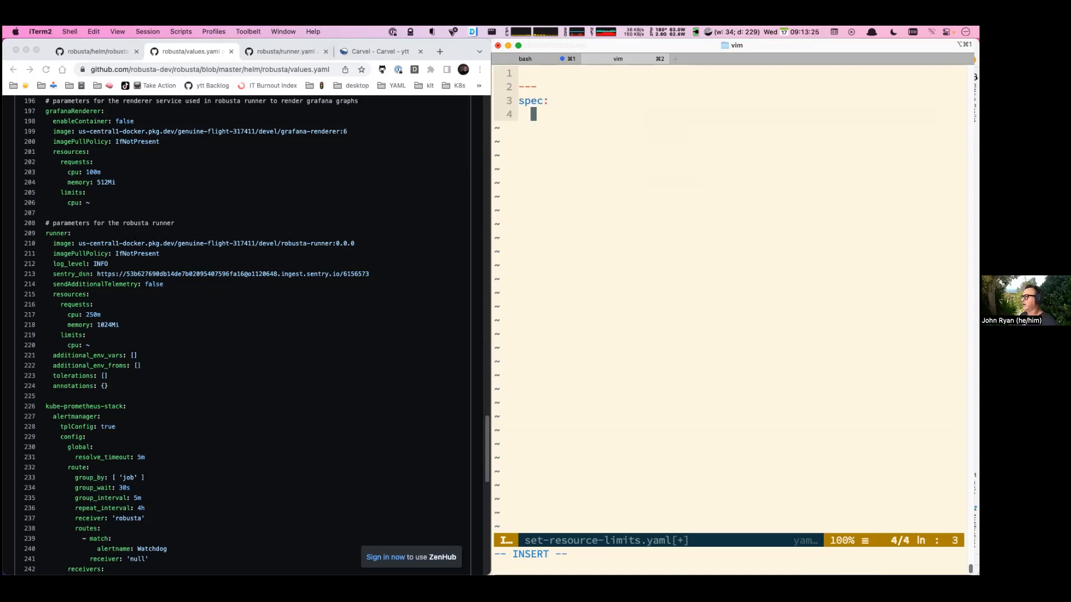
text(template:)
text(container:)
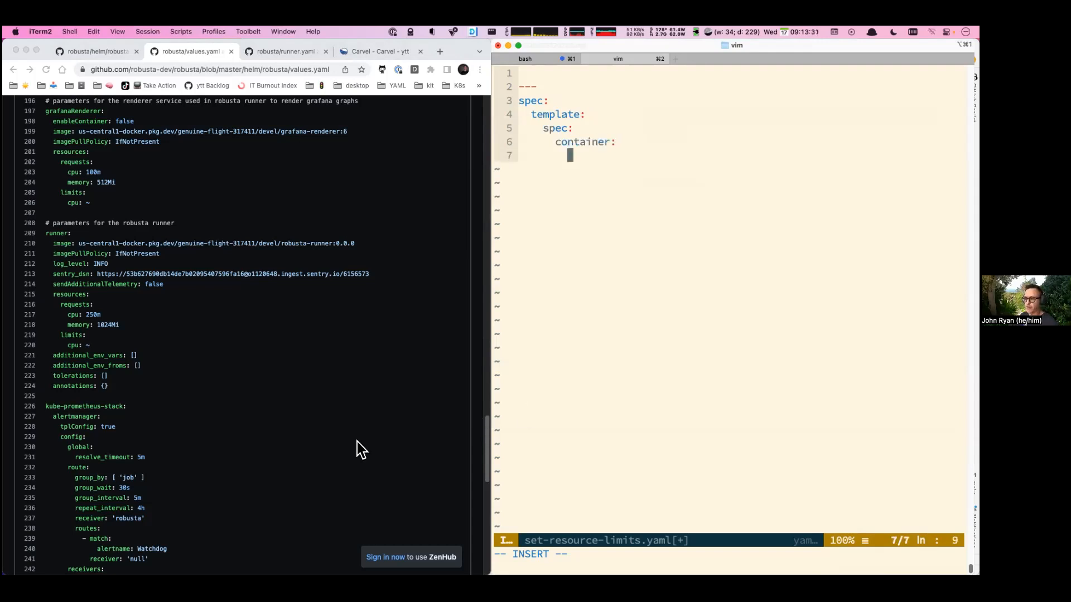
click(280, 51)
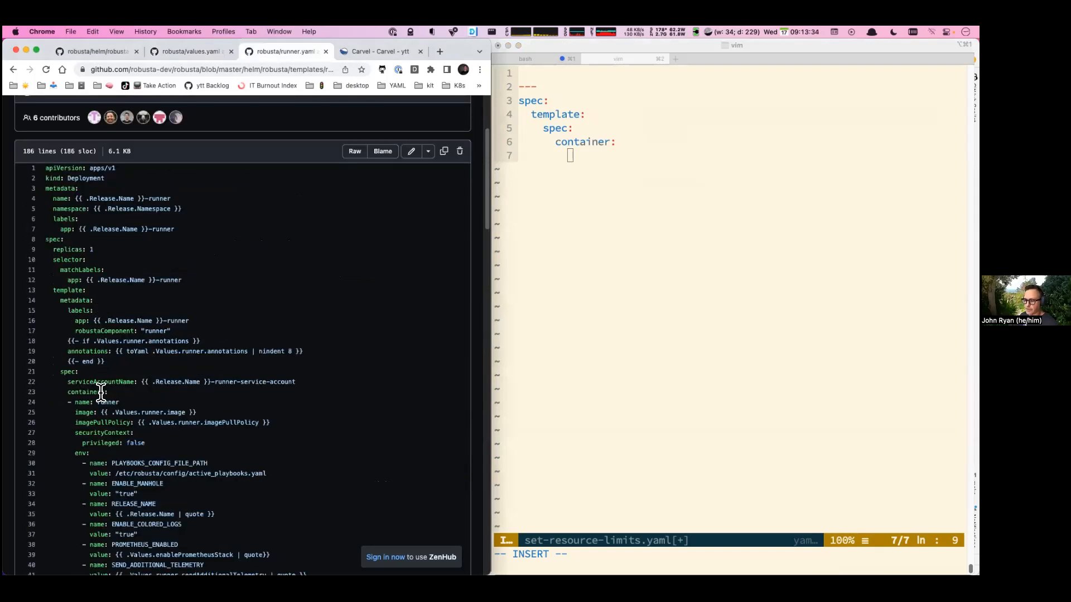
scroll(down, 3)
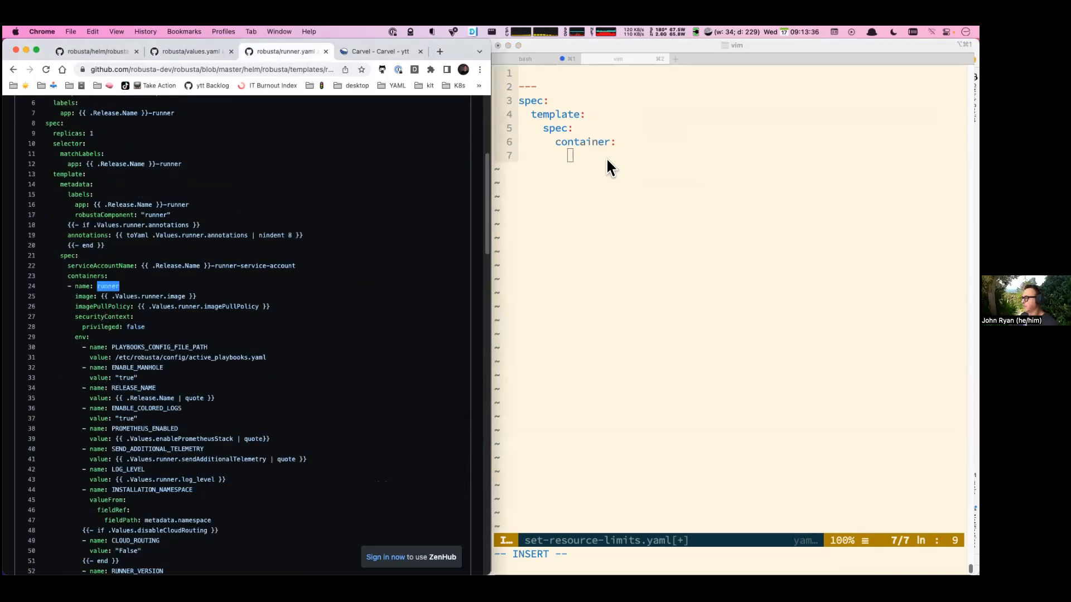
text(#@)
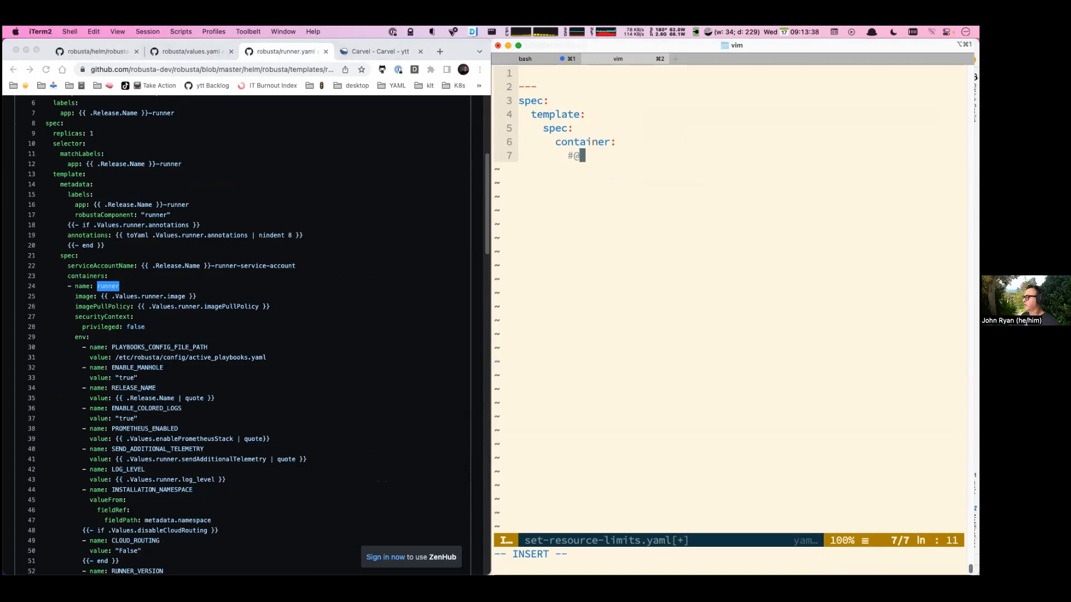
text(@overlay/match by)
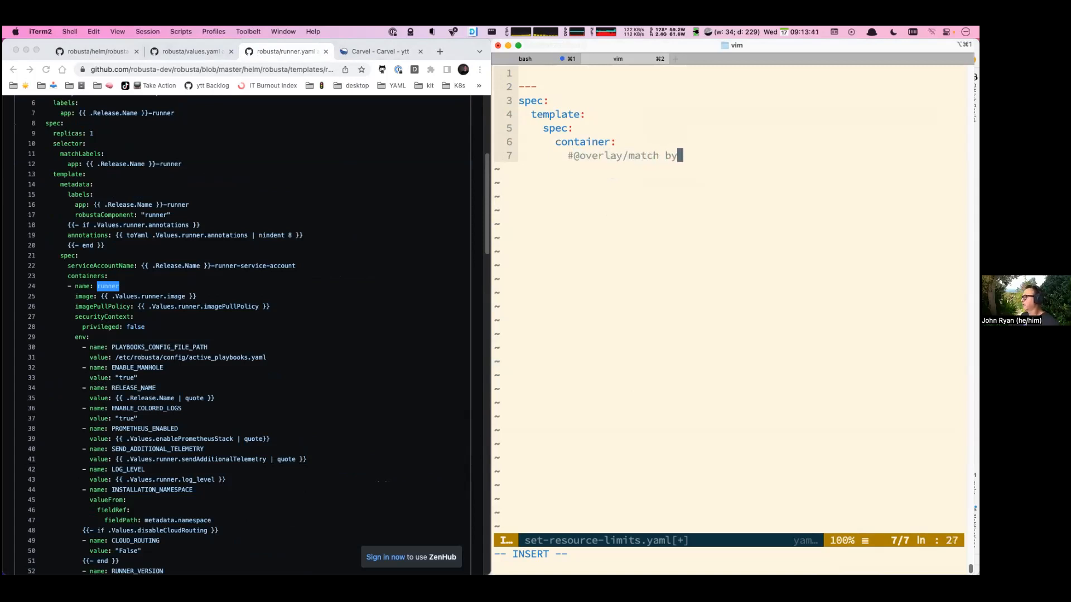
text(=)
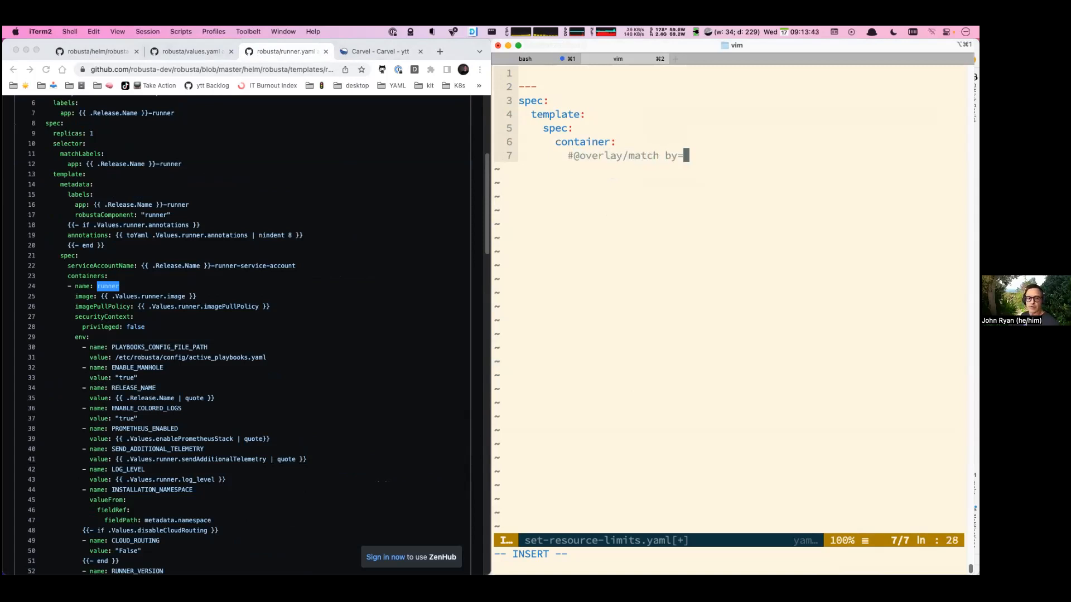
text(o)
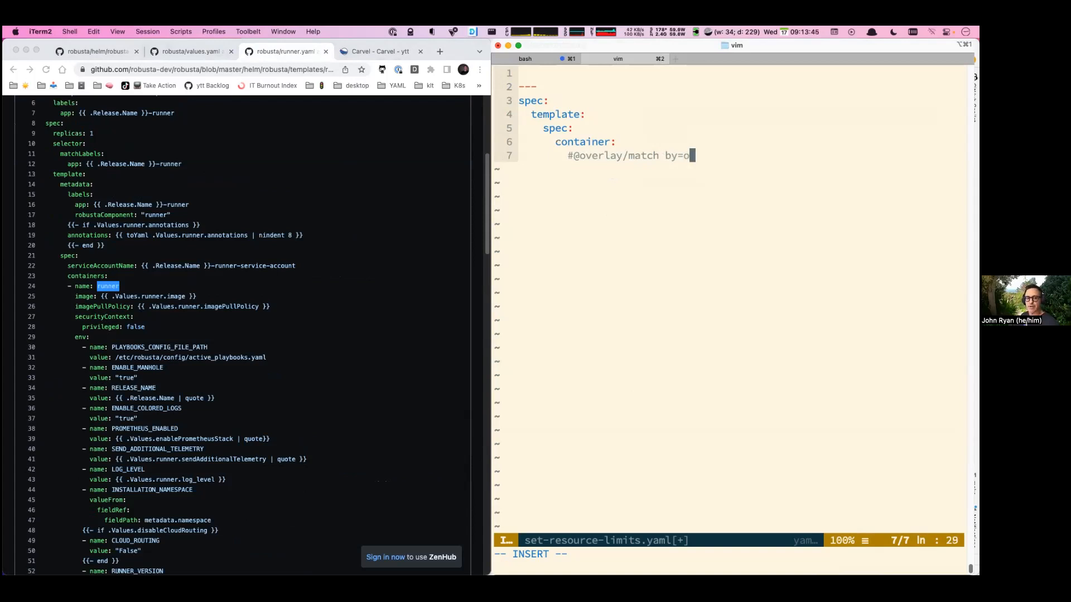
text(verlay.subset({"name": "runner)
text(-)
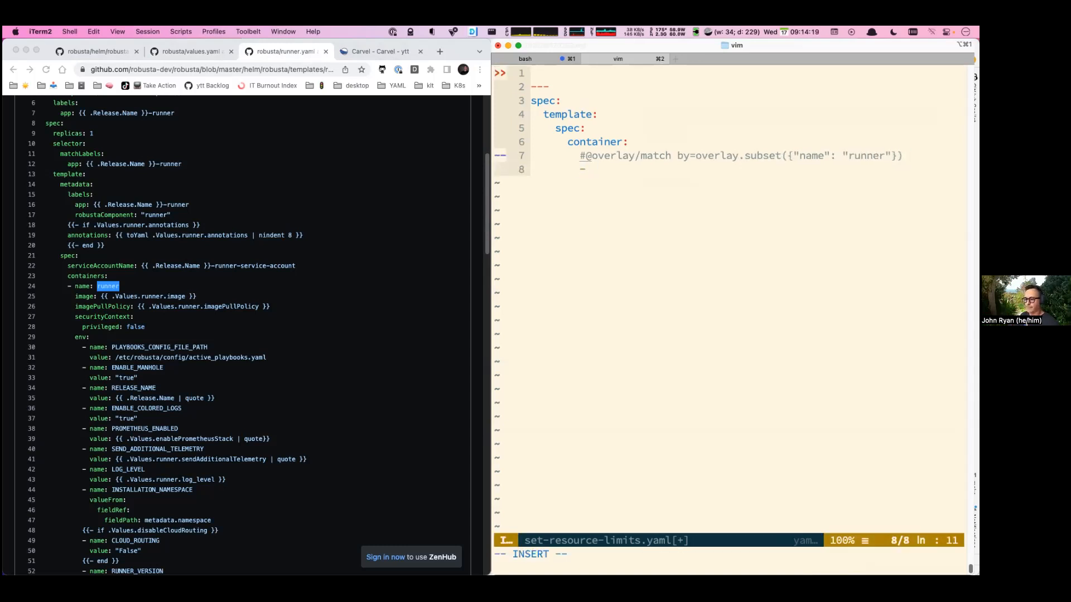
mouse_move(265, 364)
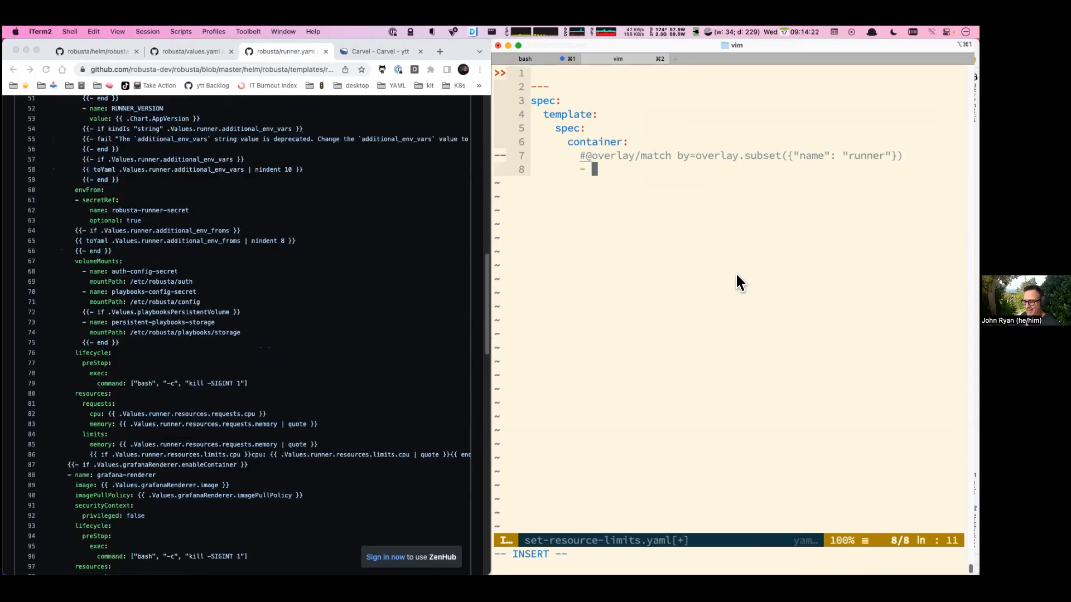
text(resources:)
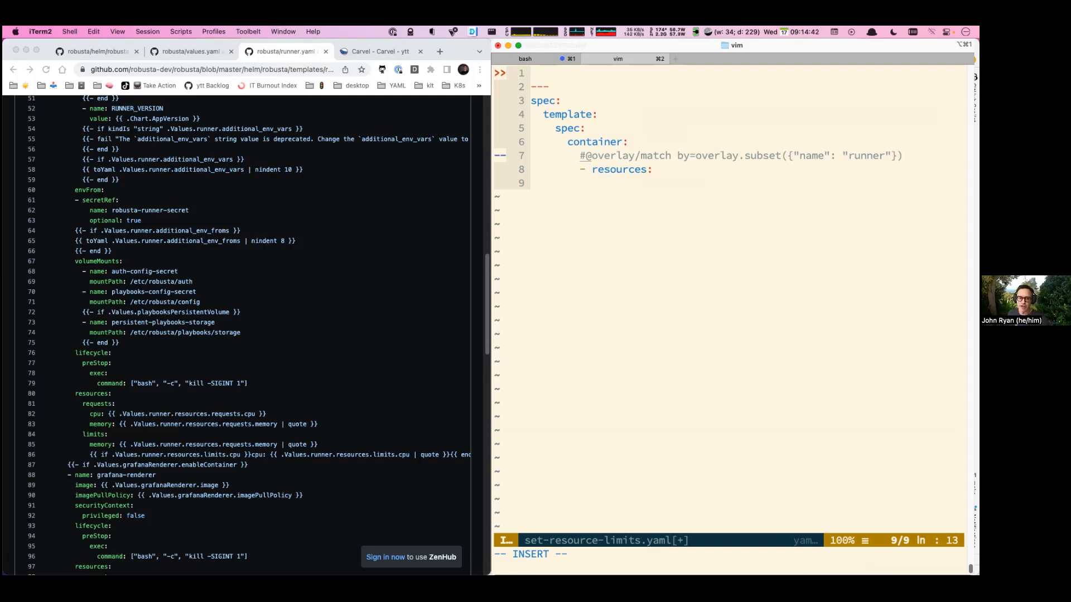
key(Escape)
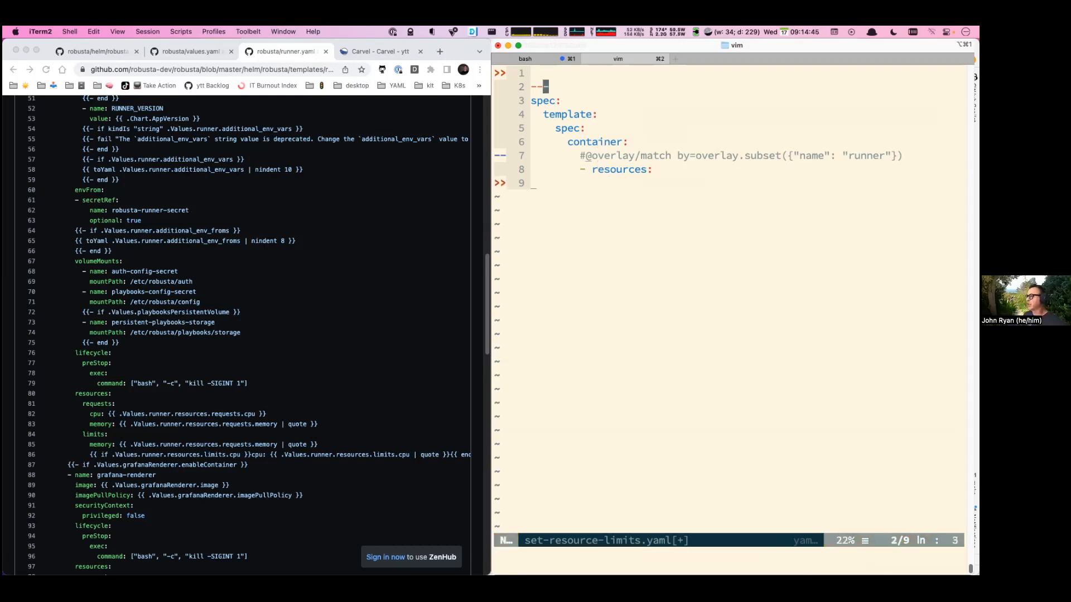
text(#@overlay/)
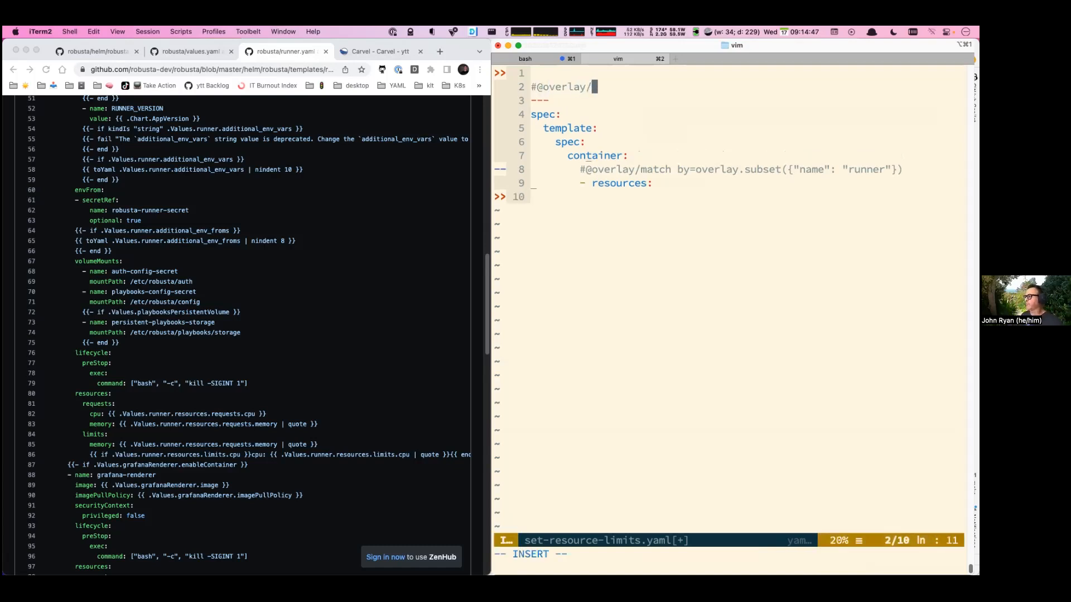
text(match by=overla)
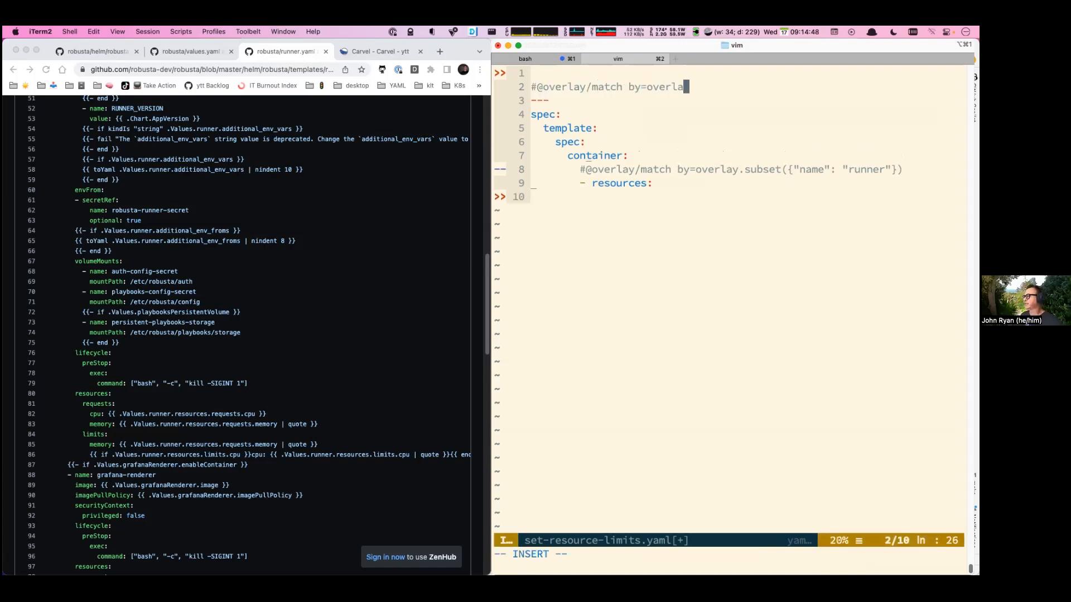
text(.subset()
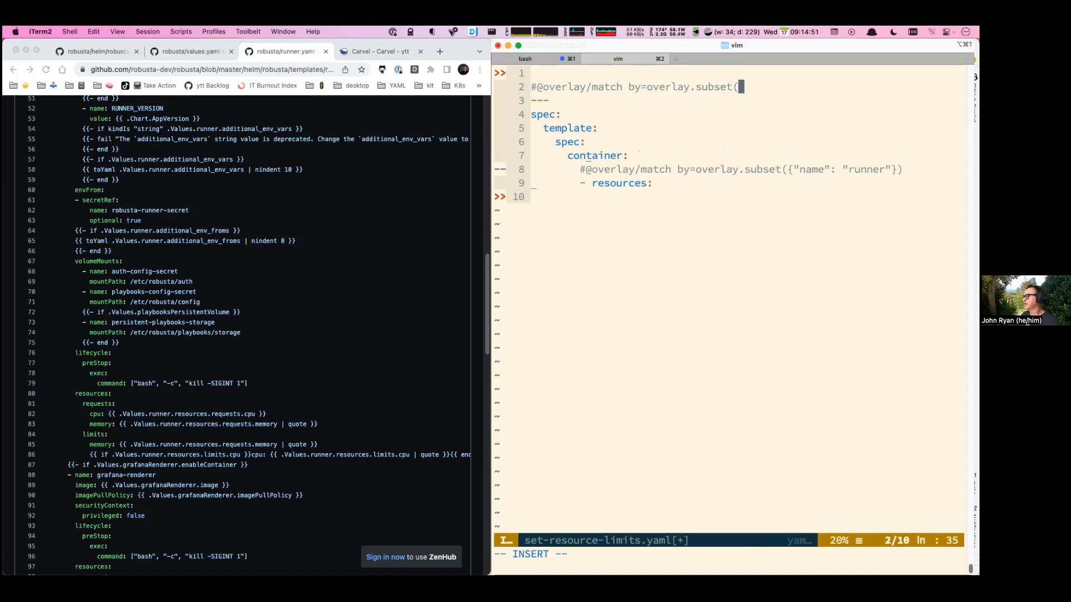
text("kind)
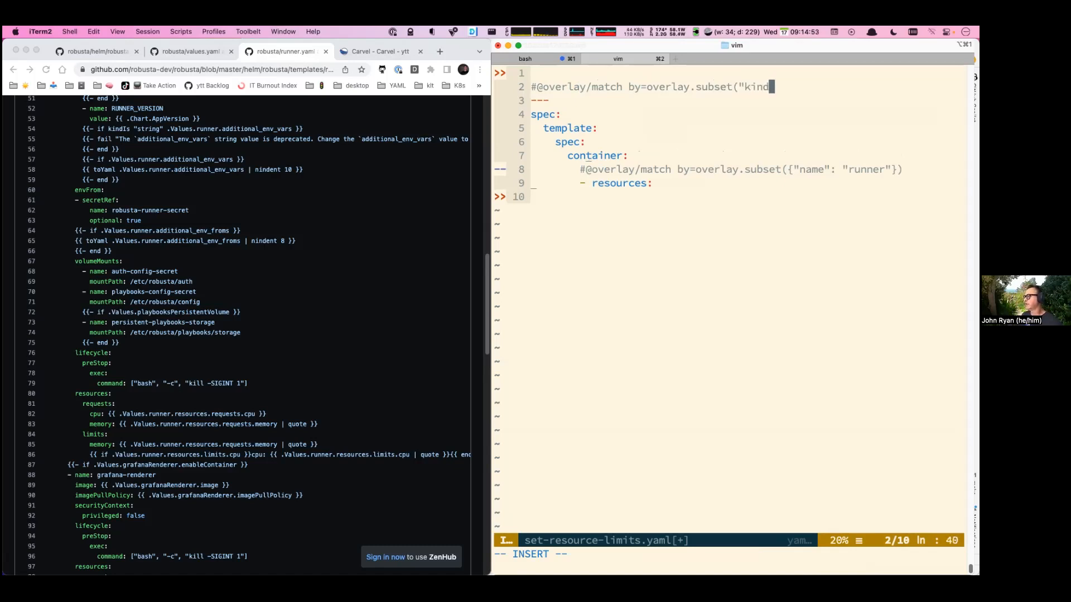
text(": "de)
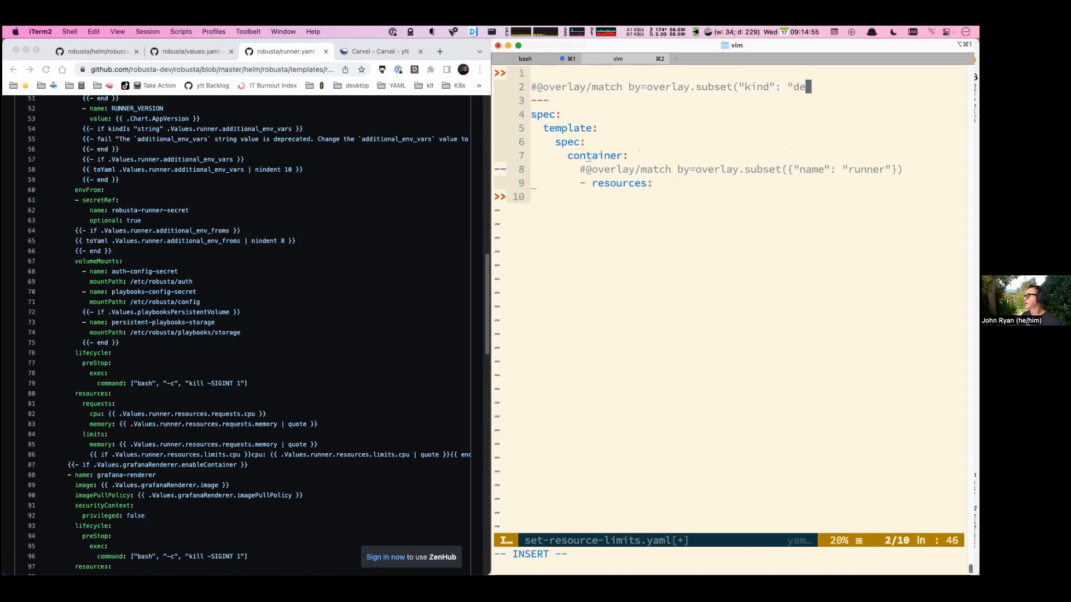
text(ployment"}))
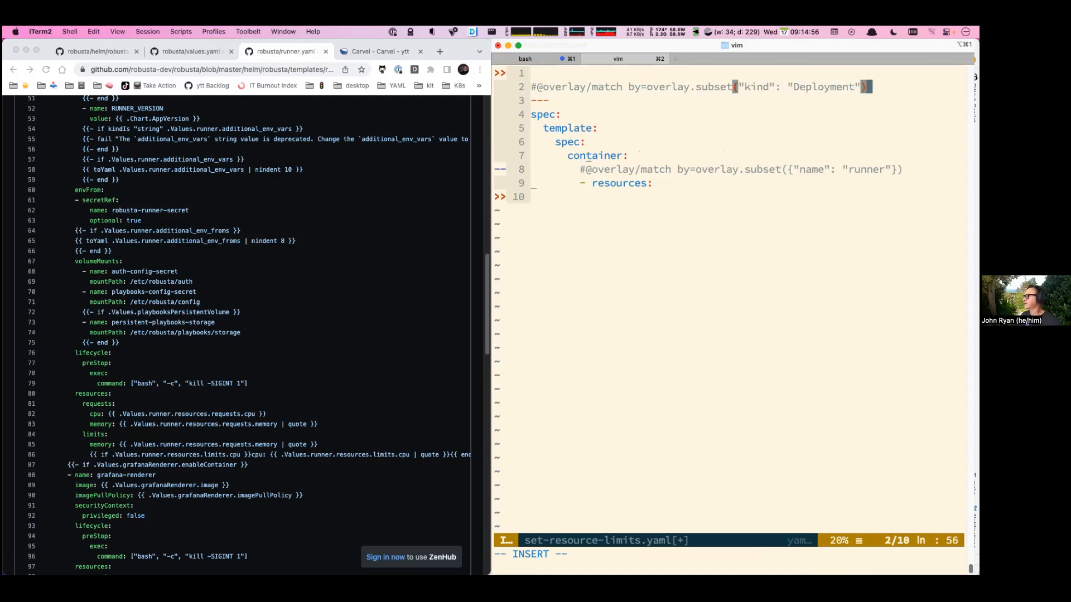
Under resources, add a requests block with gpu: 250.
key(Escape)
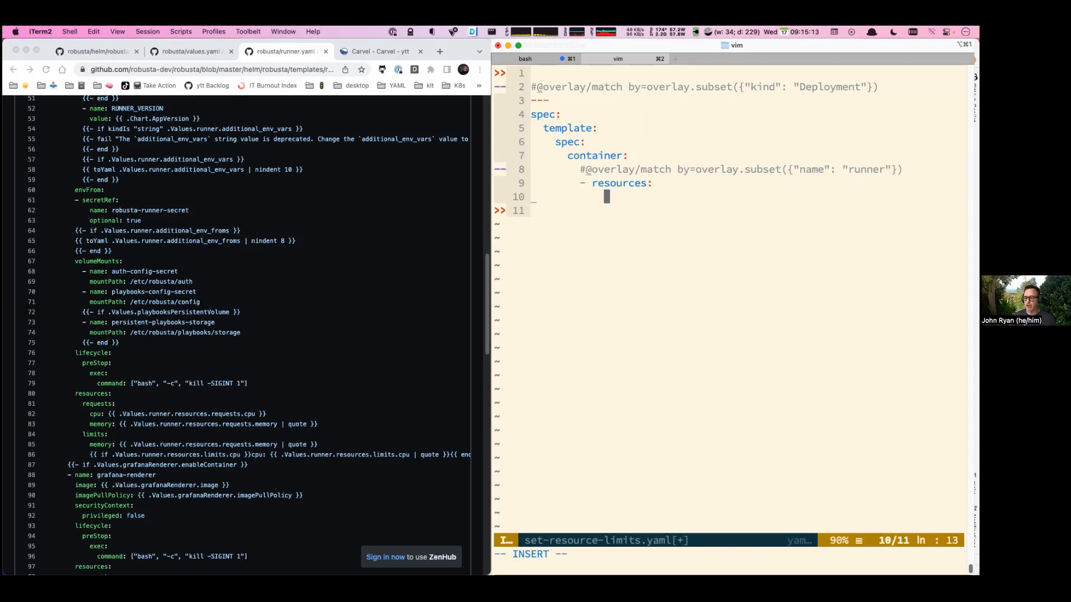
mouse_move(102, 427)
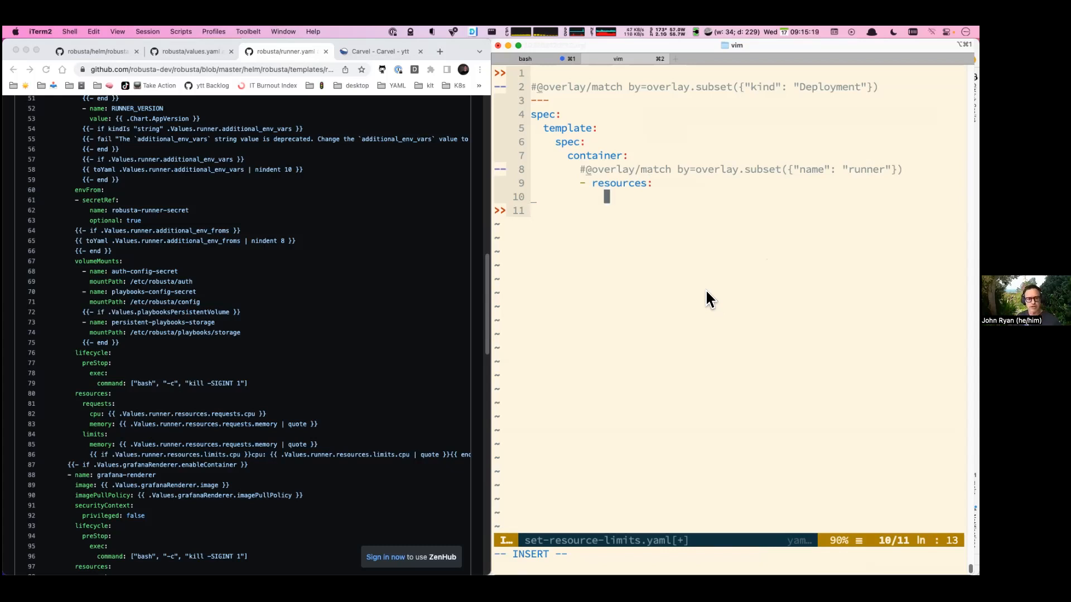
text(requests:)
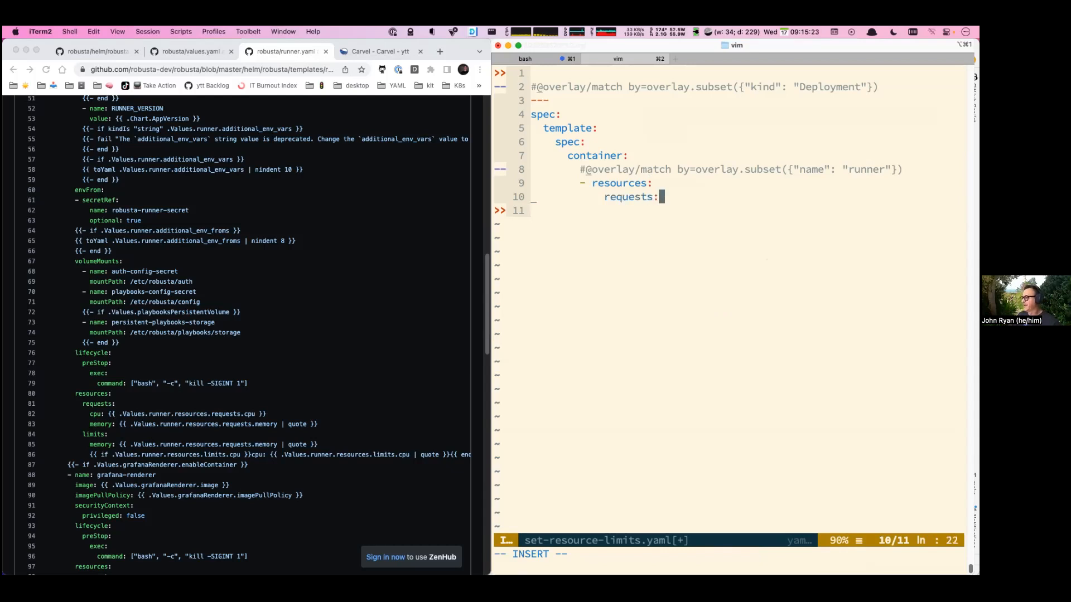
text(gp)
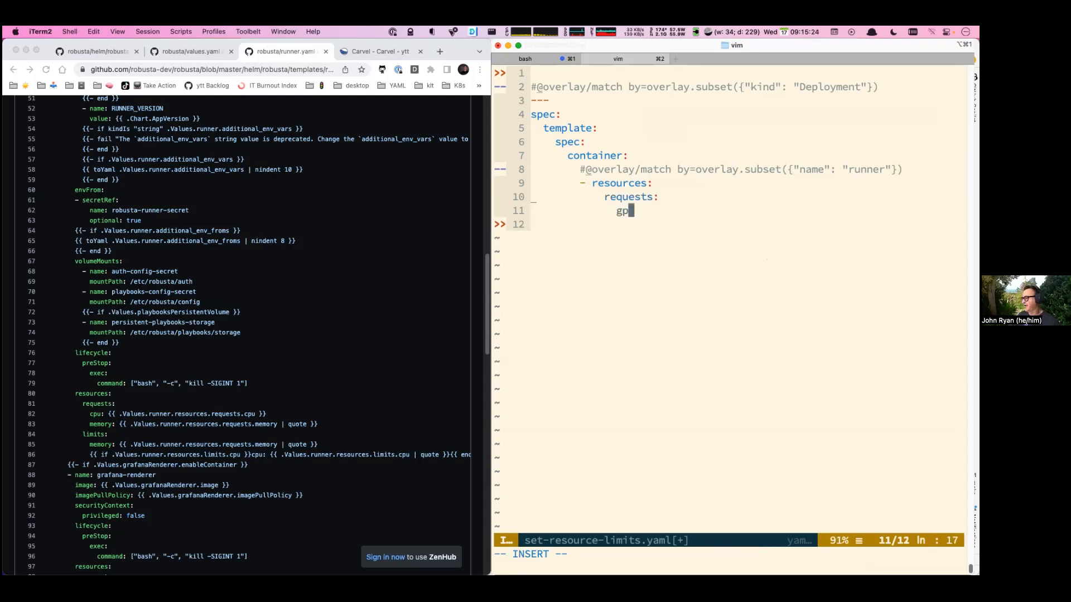
text(u:)
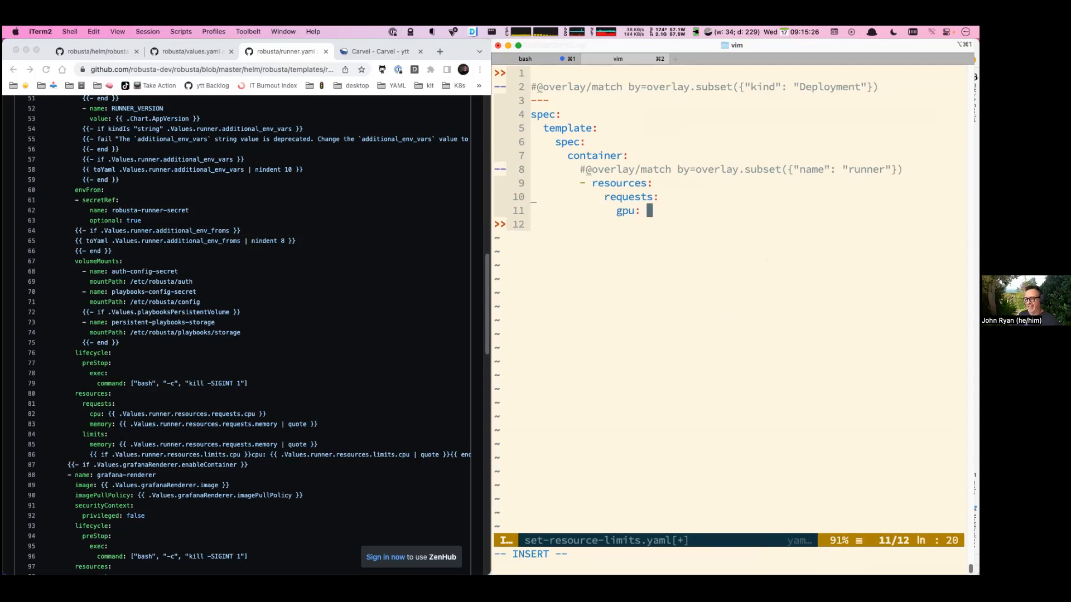
text(250)
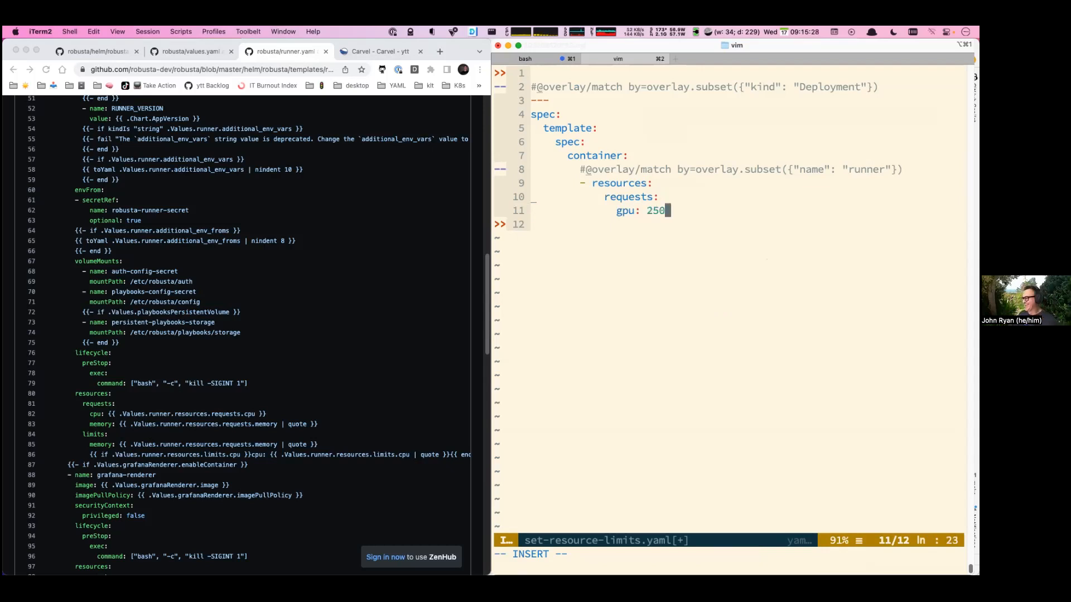
key(Escape)
text(#@)
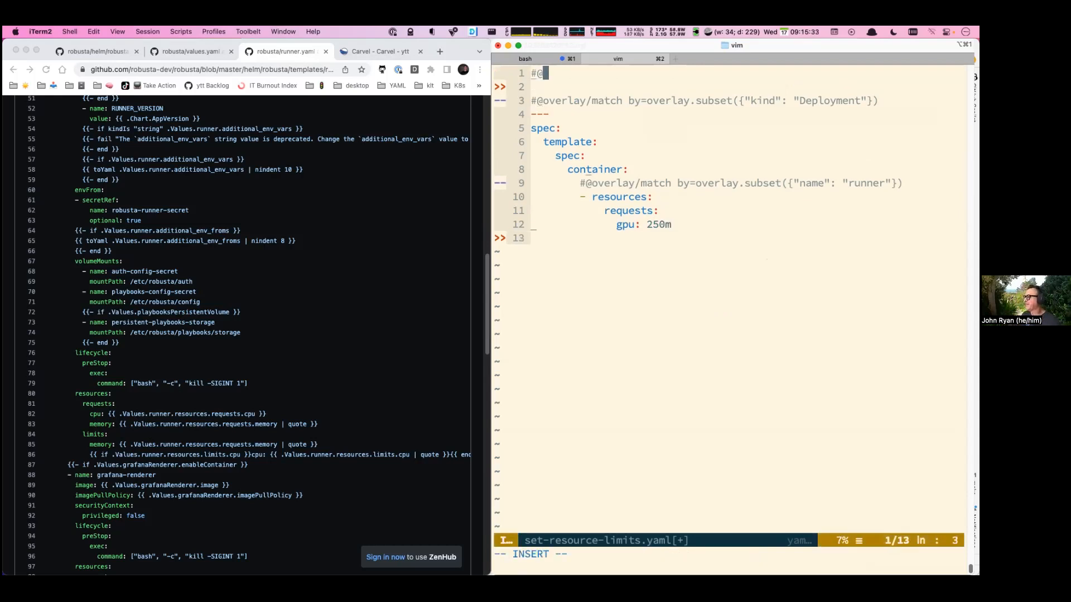
text(load)
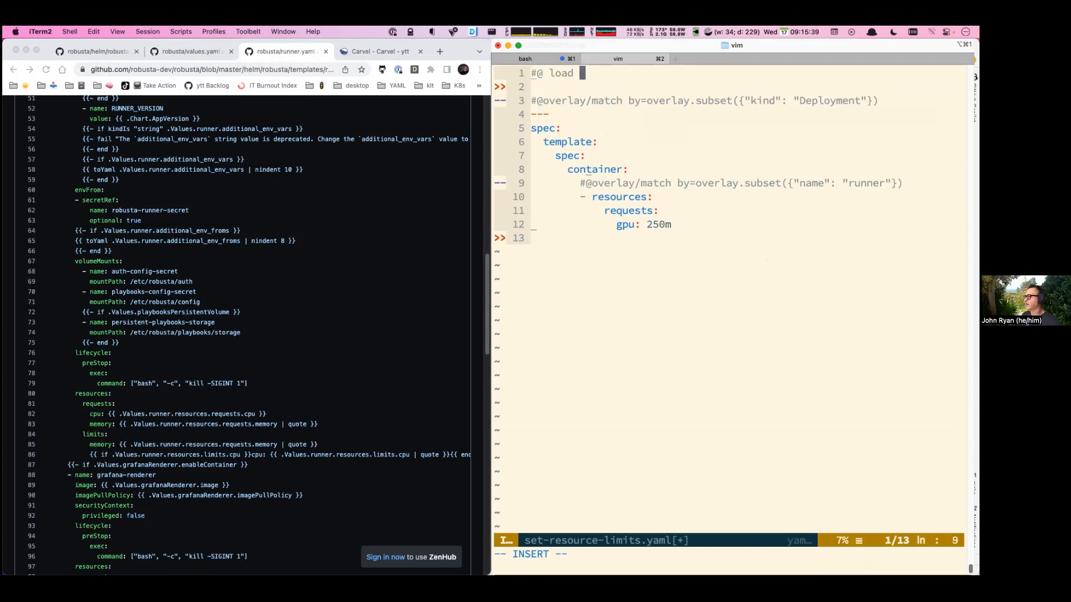
text(("@ytt:)
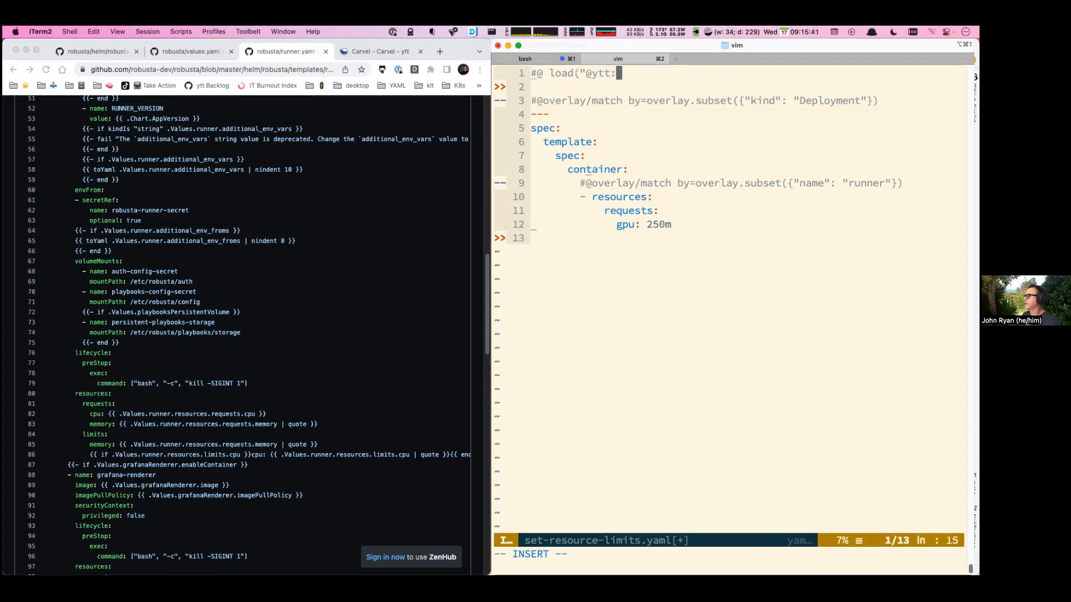
text(overl)
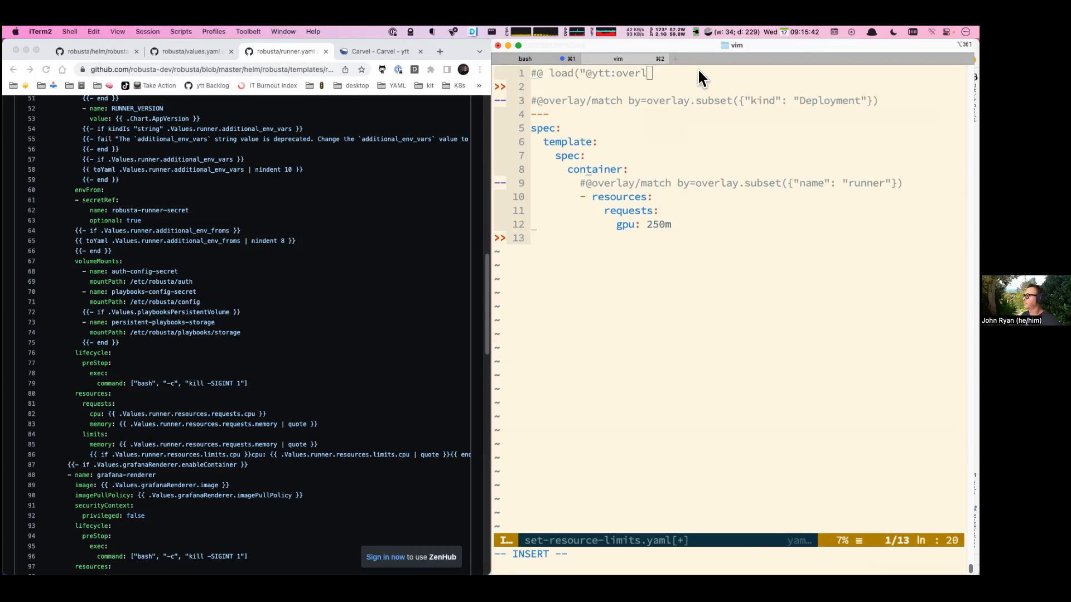
text(ay", "overlay)
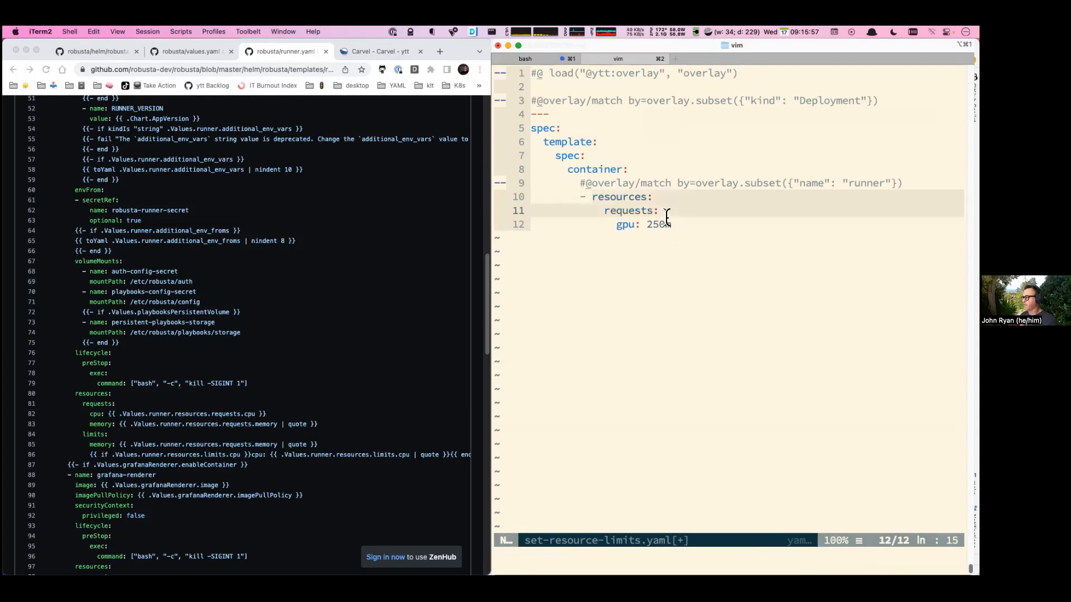
Complete the gpu request as 250m and open values.yaml in a horizontal split above the overlay.
text(m)
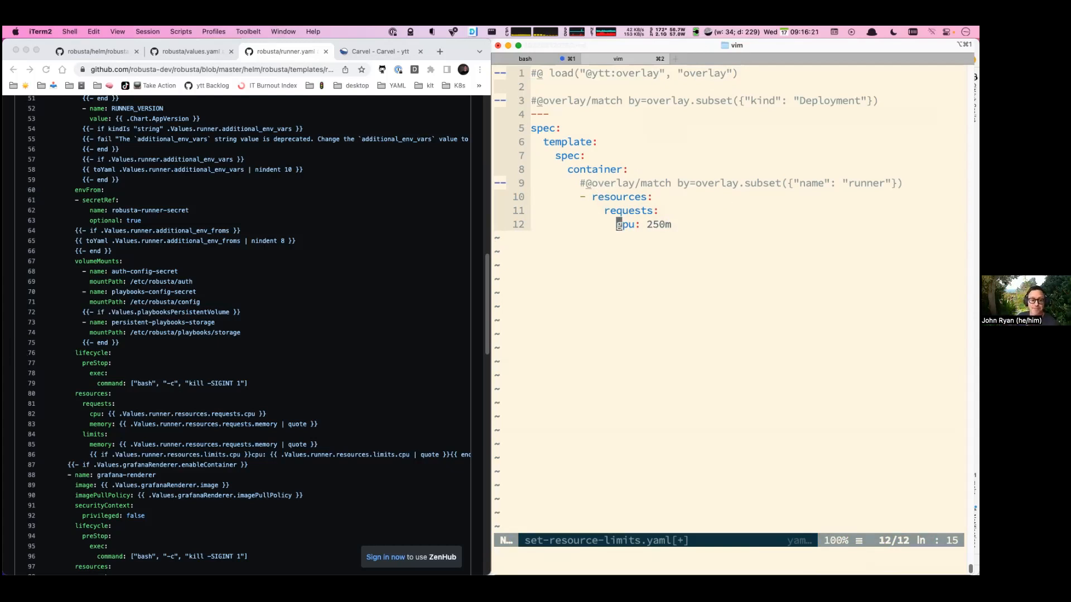
mouse_move(583, 264)
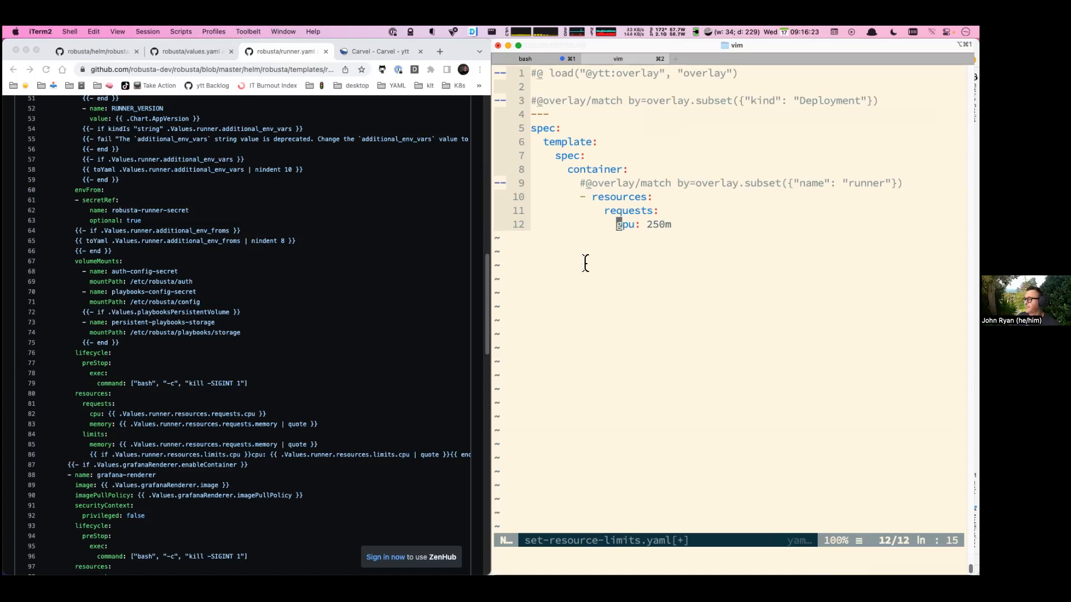
mouse_move(168, 355)
text(g)
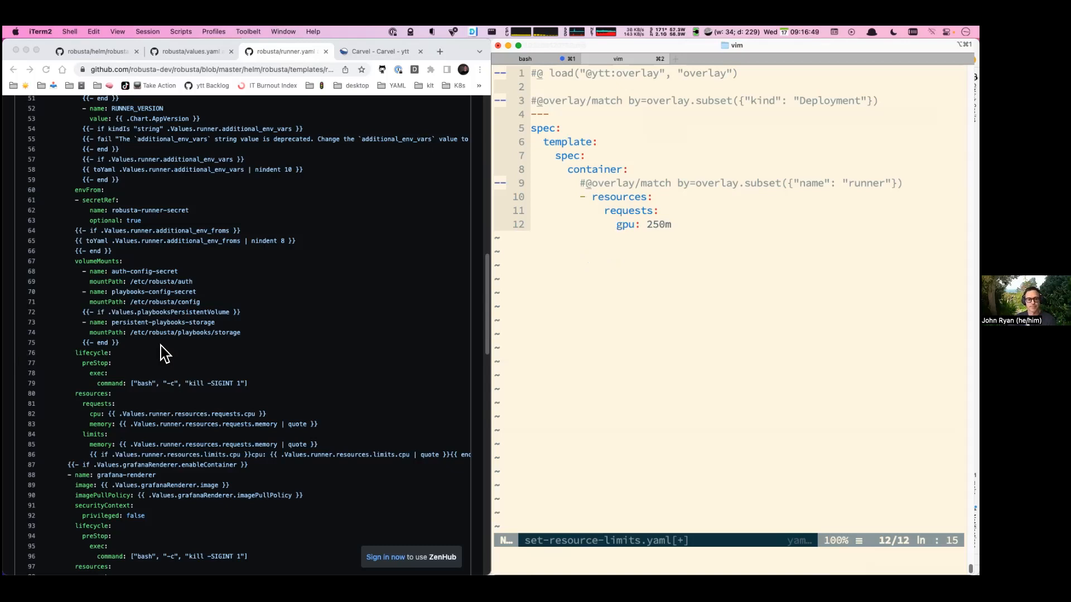
text(:spl)
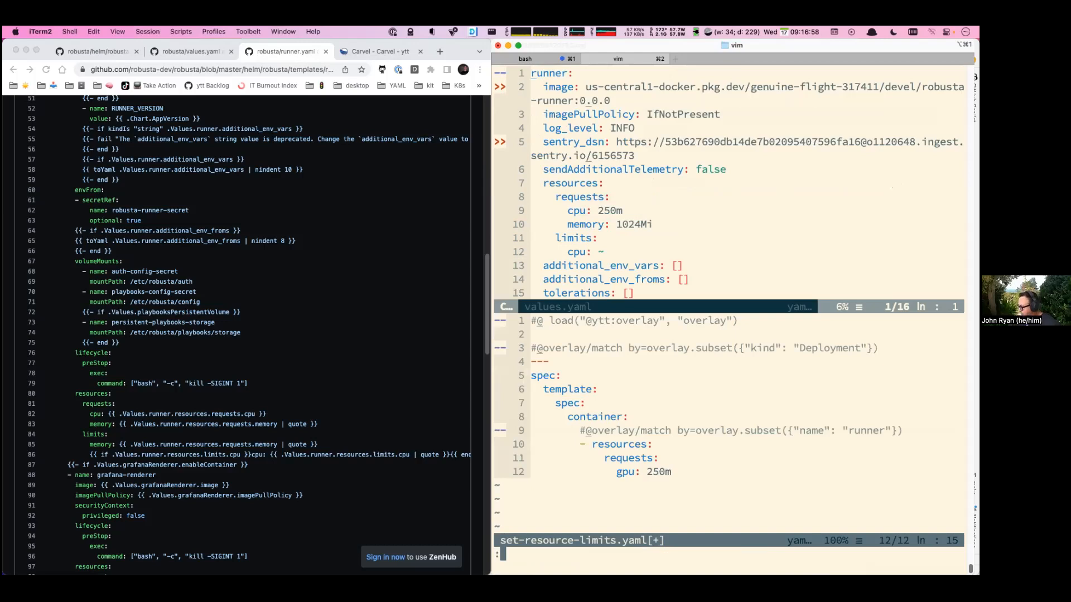
Empty values.yaml and change the overlay's gpu request to #@ data.values.request_gpu, then save.
text(e)
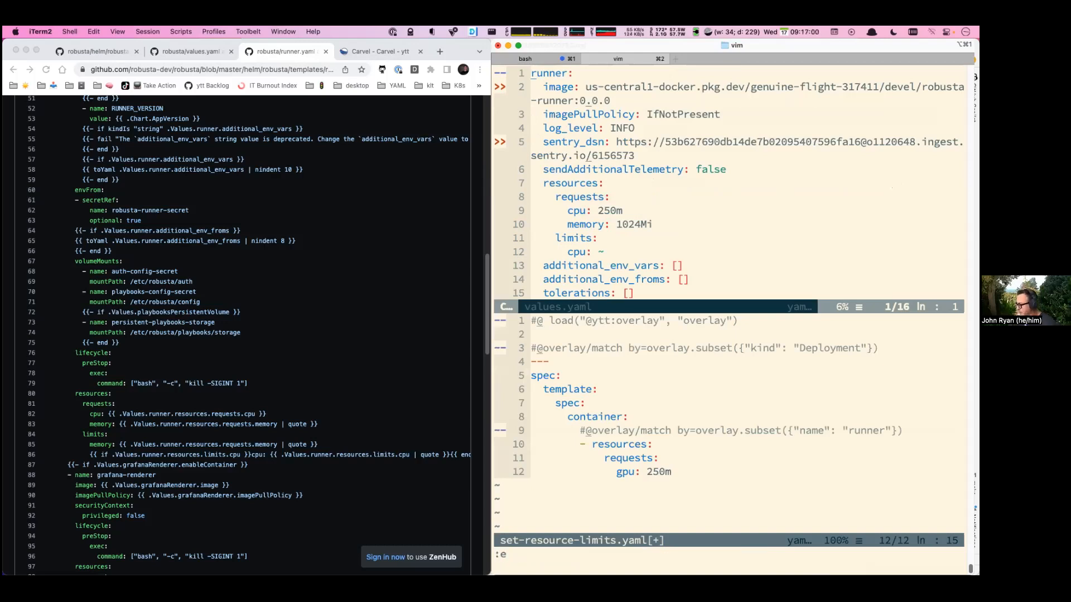
key(V)
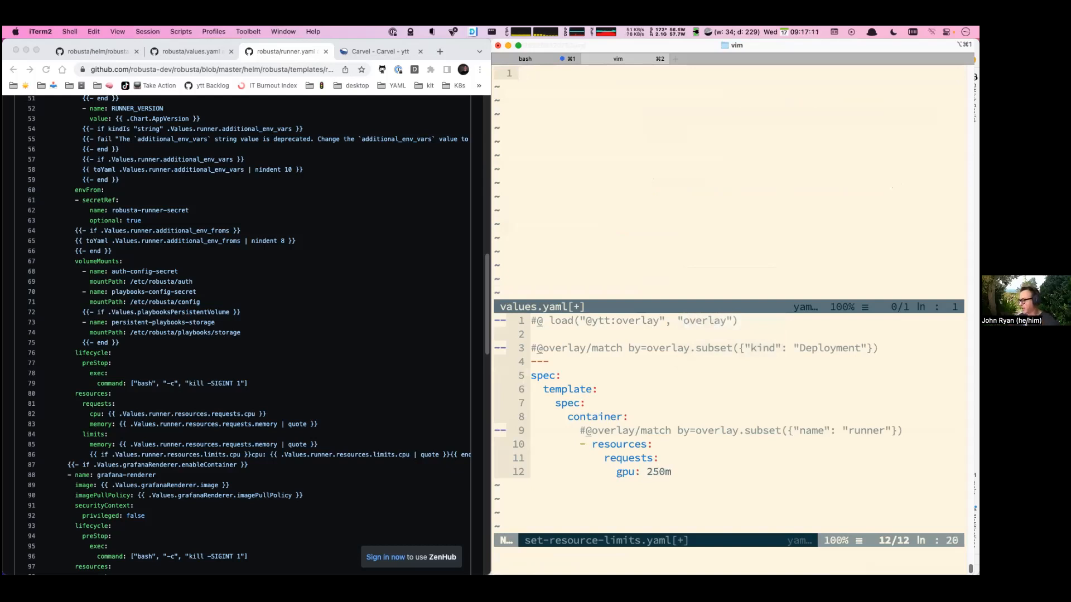
text(#@)
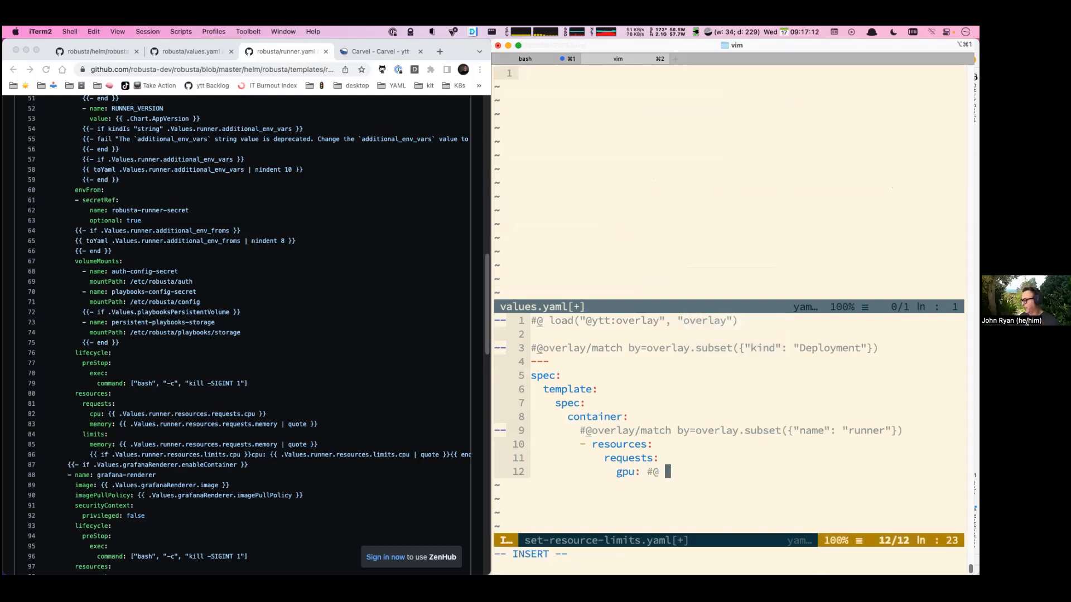
text(data)
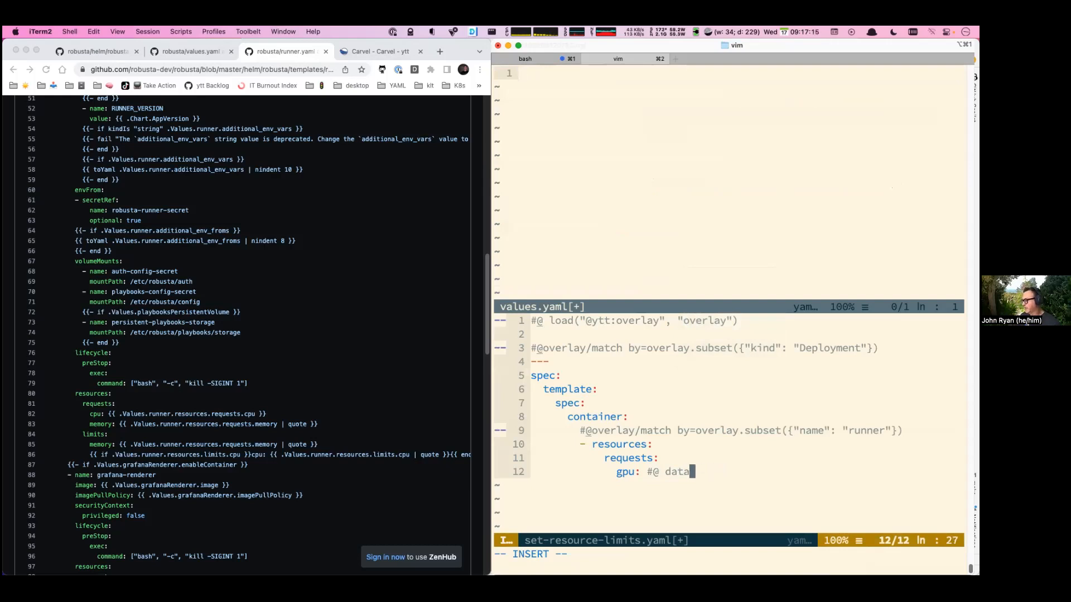
text(values.gp)
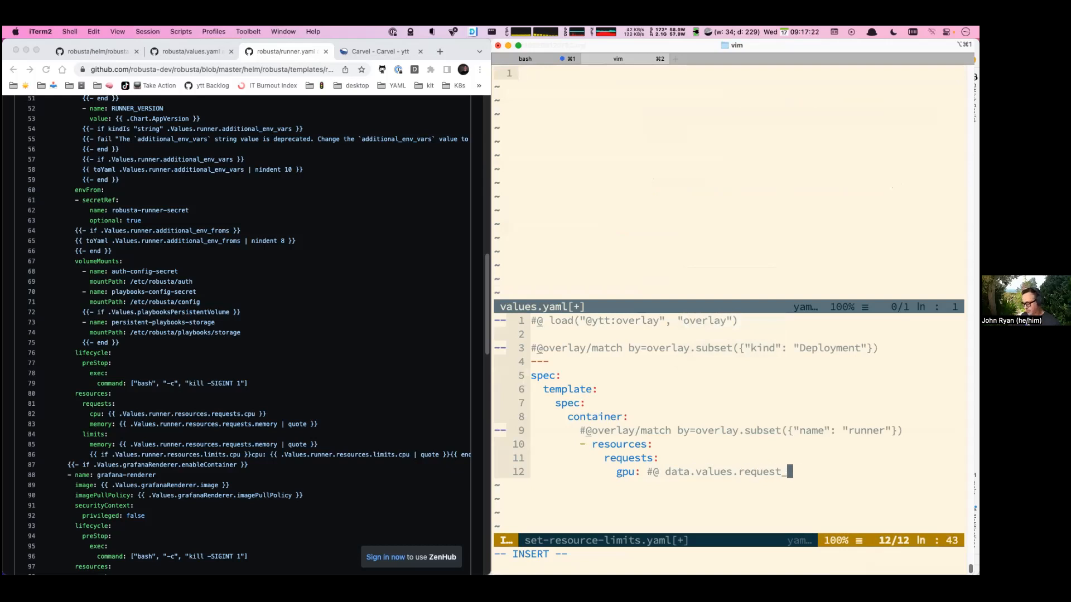
text(gpu)
click(729, 553)
text(:)
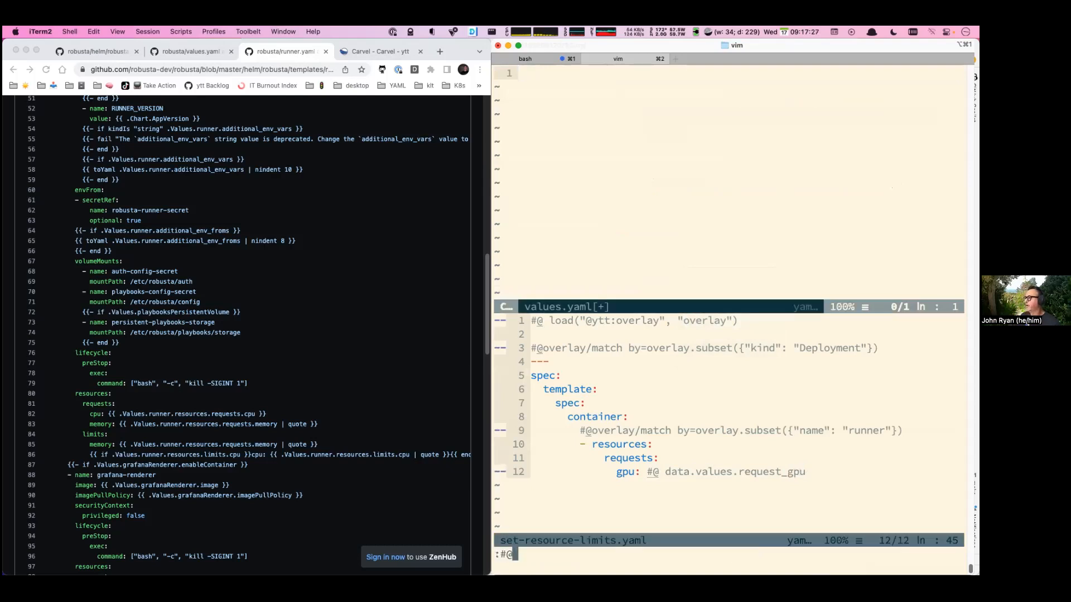
text(#@data/values)
text(---)
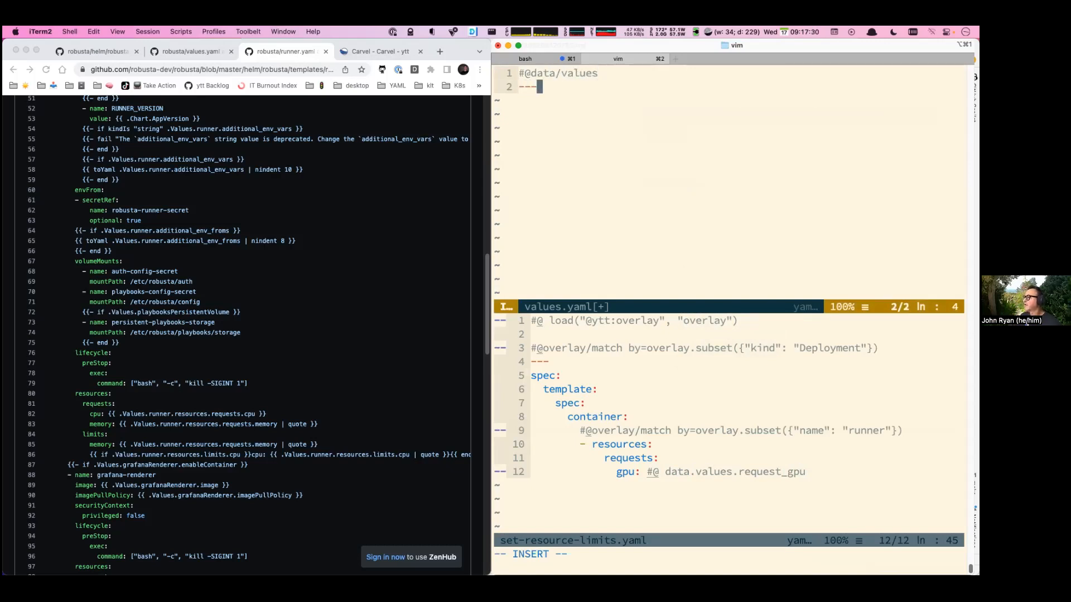
text(request_g)
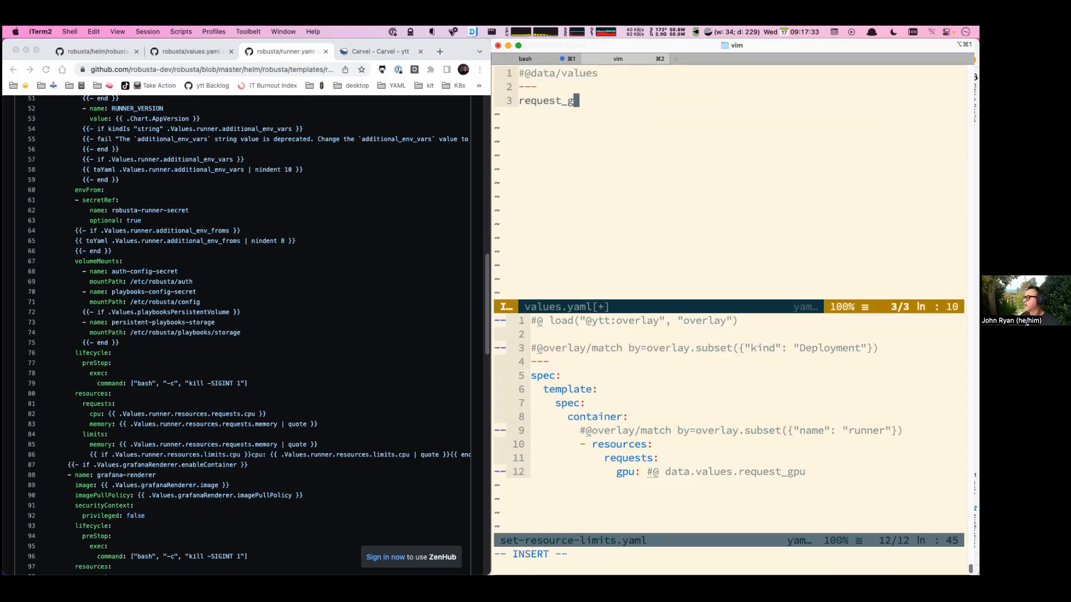
text(pu: 50)
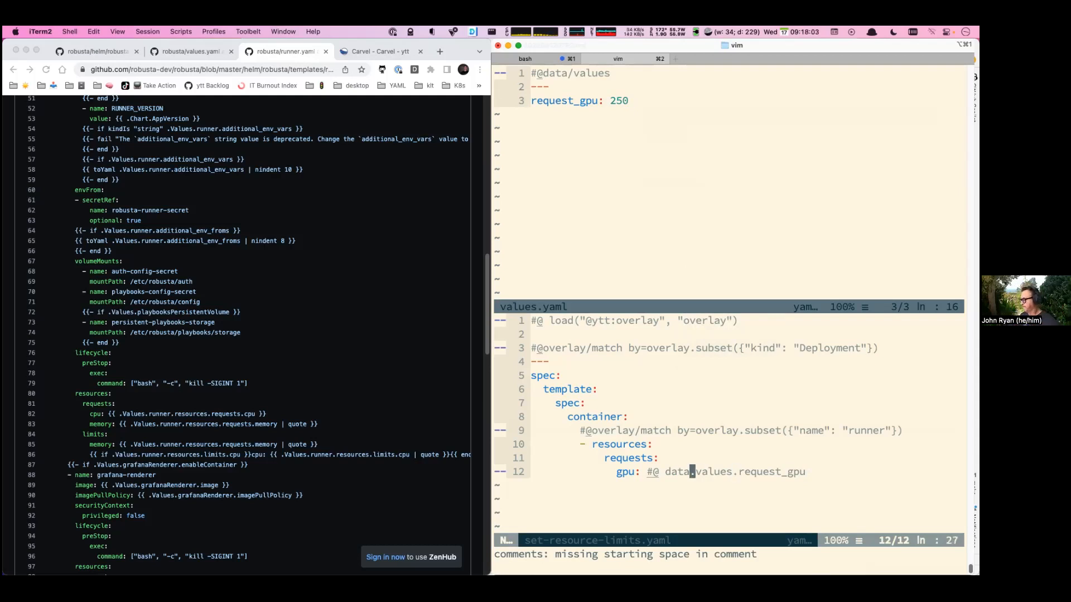
Rewrite the gpu request as #@ "{}m".format(data.values.request_gpu * 2) and save.
text(* 2)
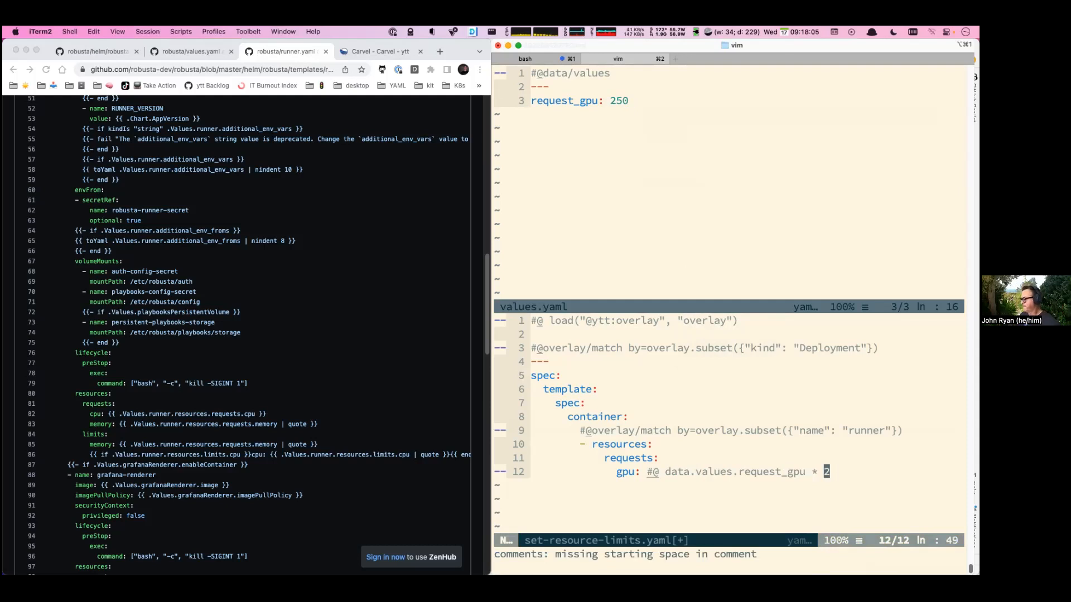
text(")
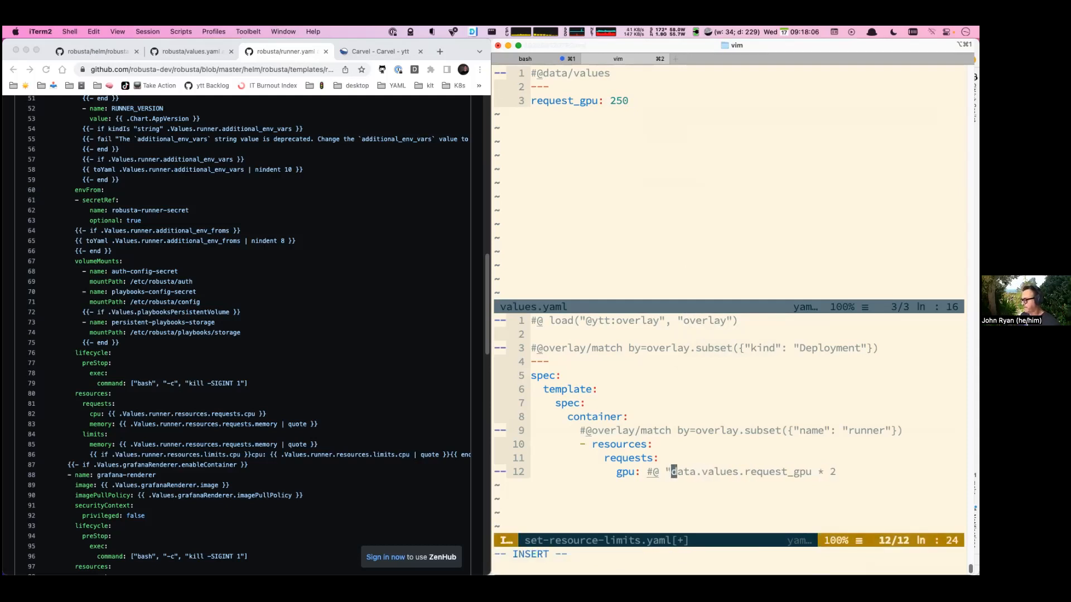
text(".format()
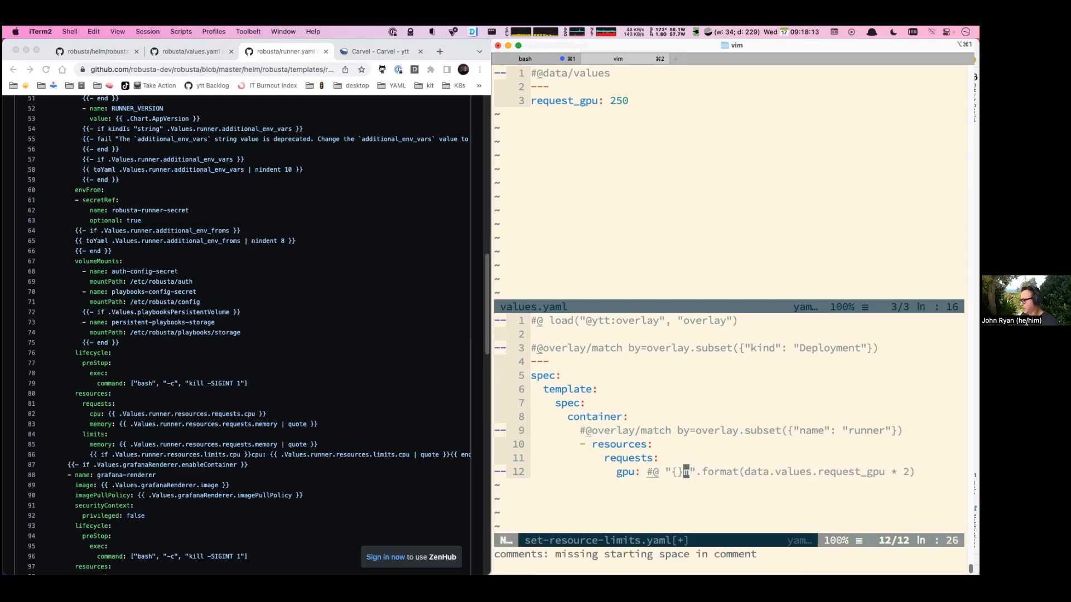
text(m)
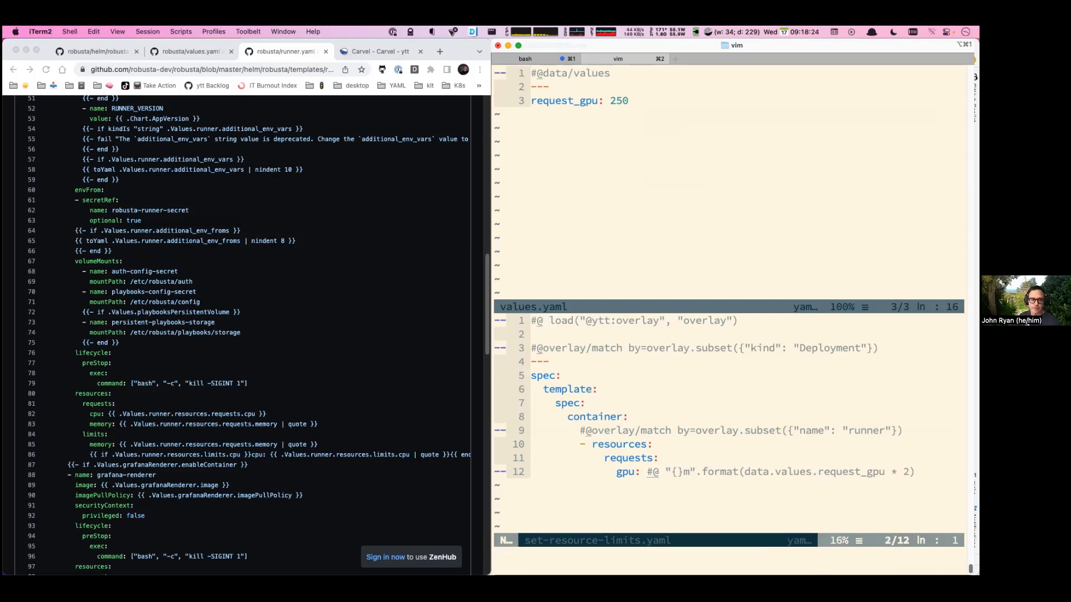
text(#@)
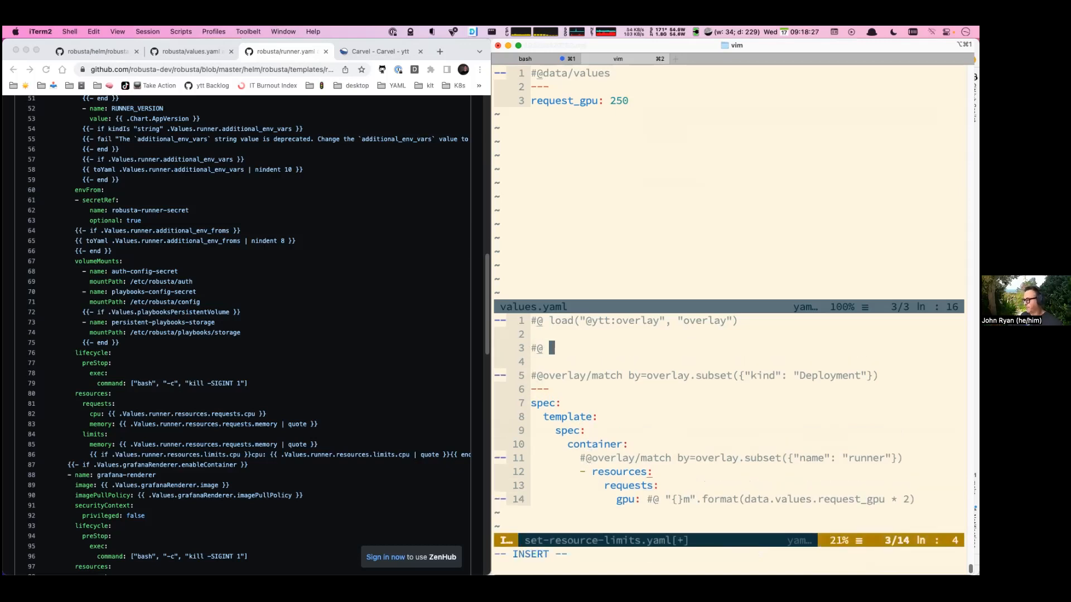
text(def)
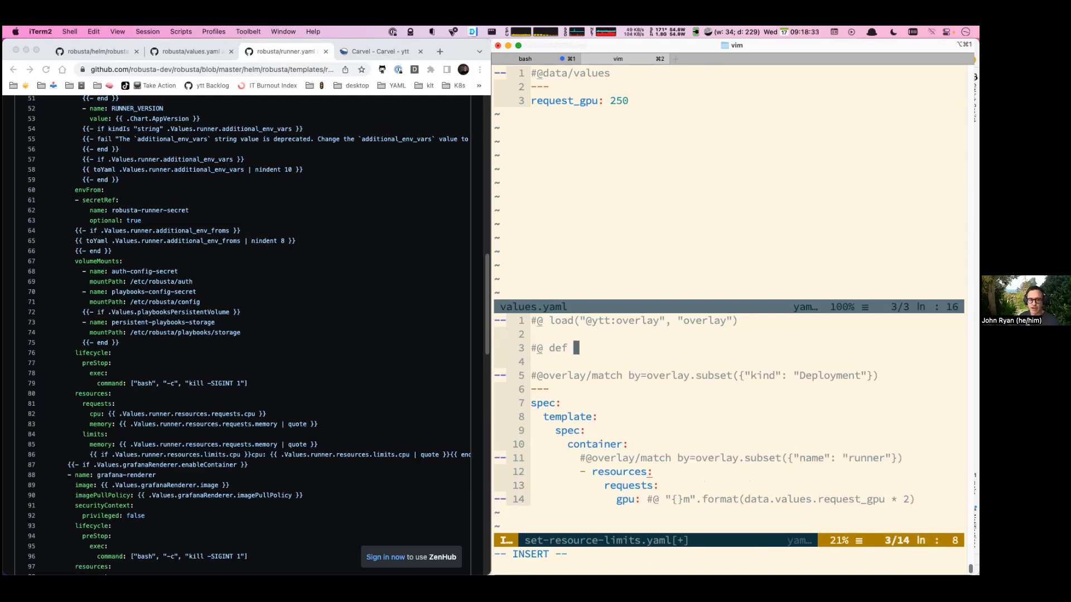
text(cal)
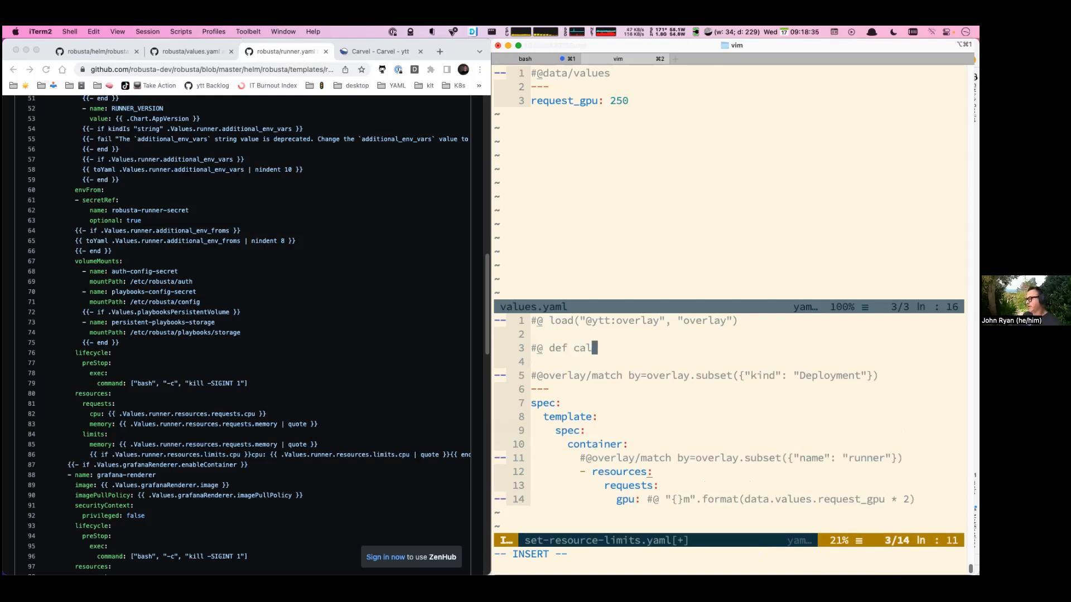
text(culate_gpu)
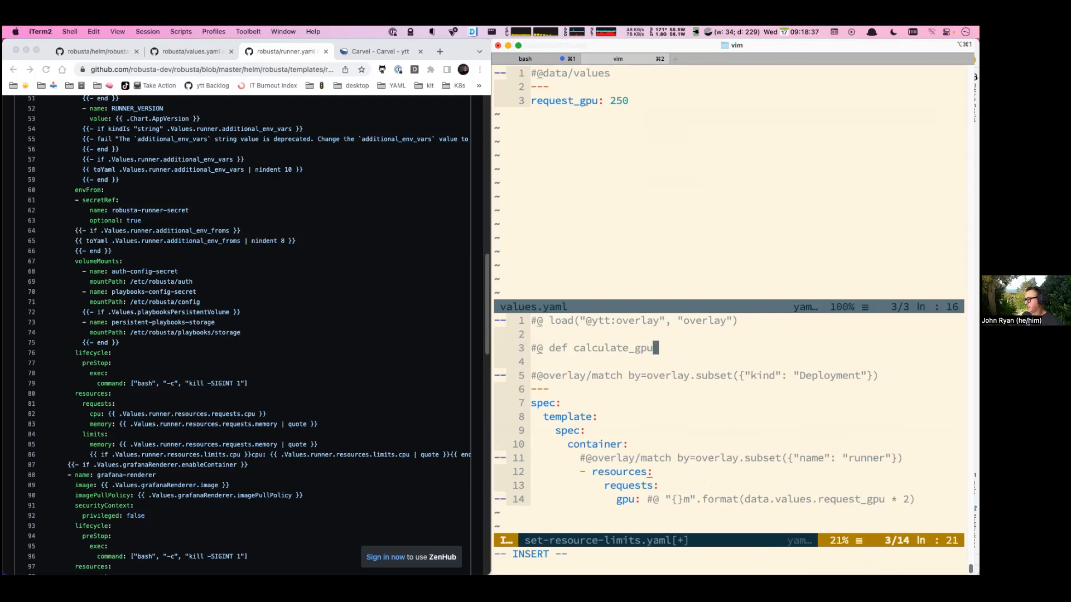
text(()
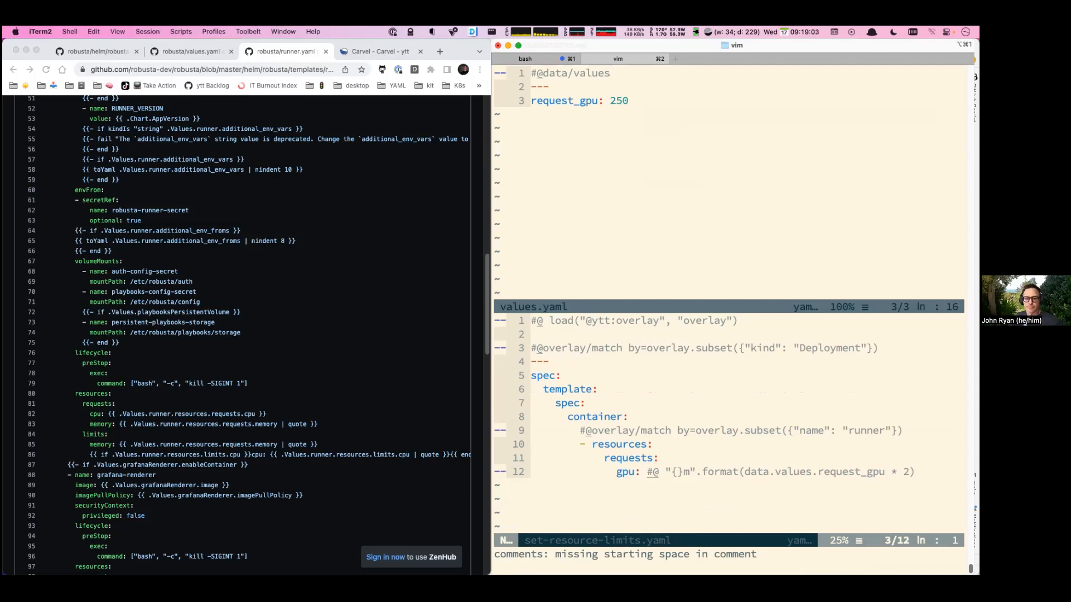
mouse_move(409, 85)
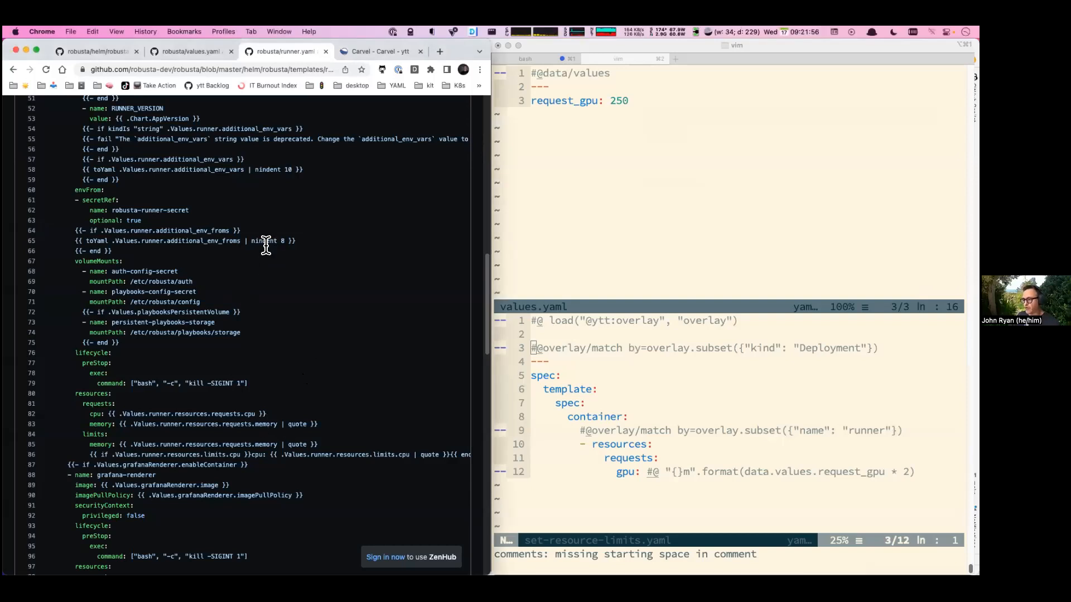
double_click(264, 241)
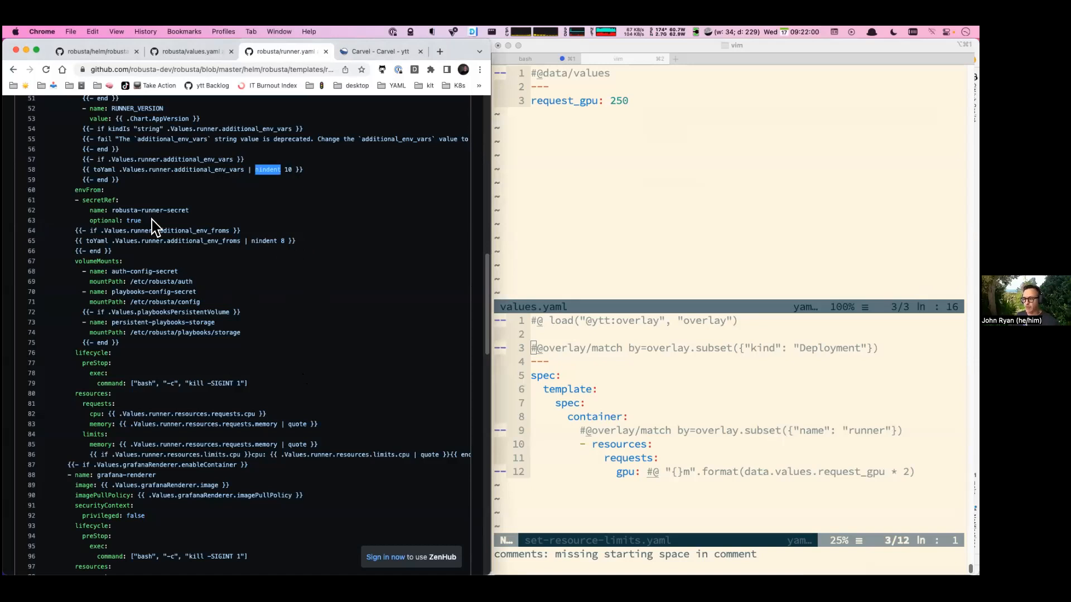
double_click(97, 240)
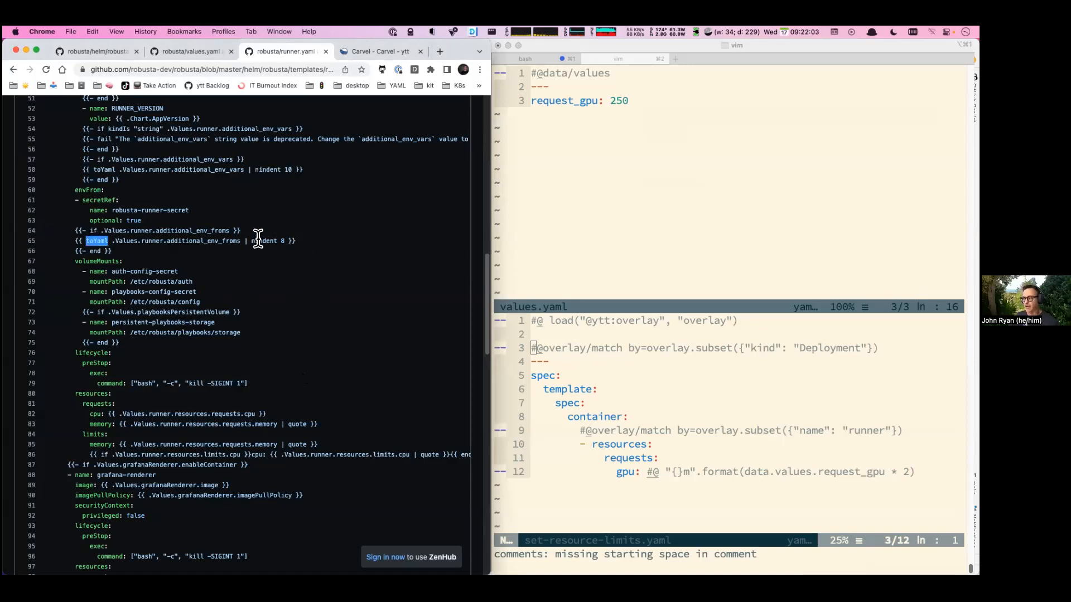
double_click(263, 241)
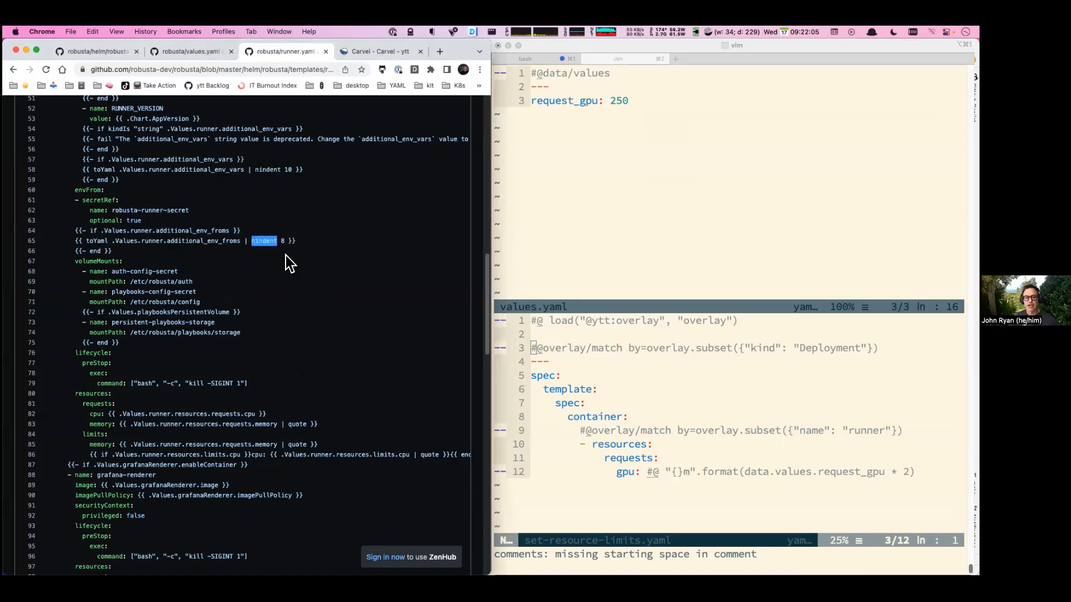